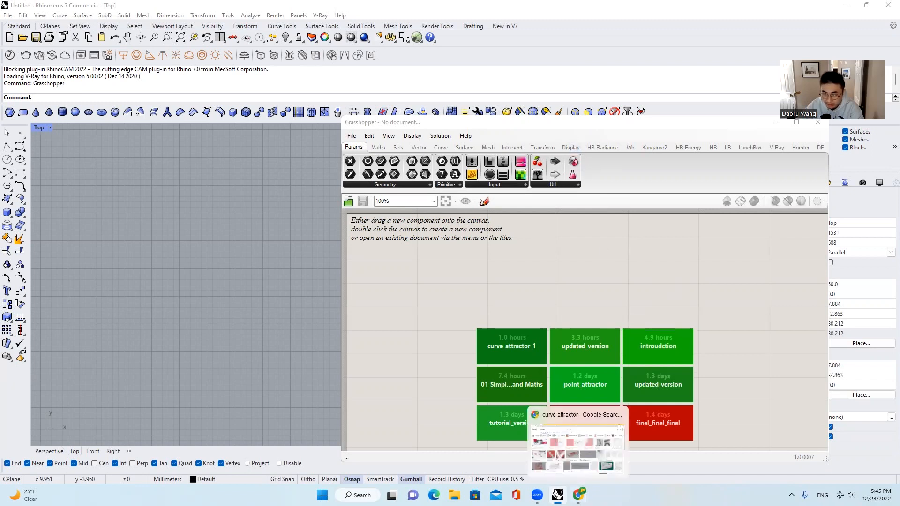
- Switch from Rhino to the browser showing the curve attractor image search
{"action": "left_click", "coordinate": [576, 415]}
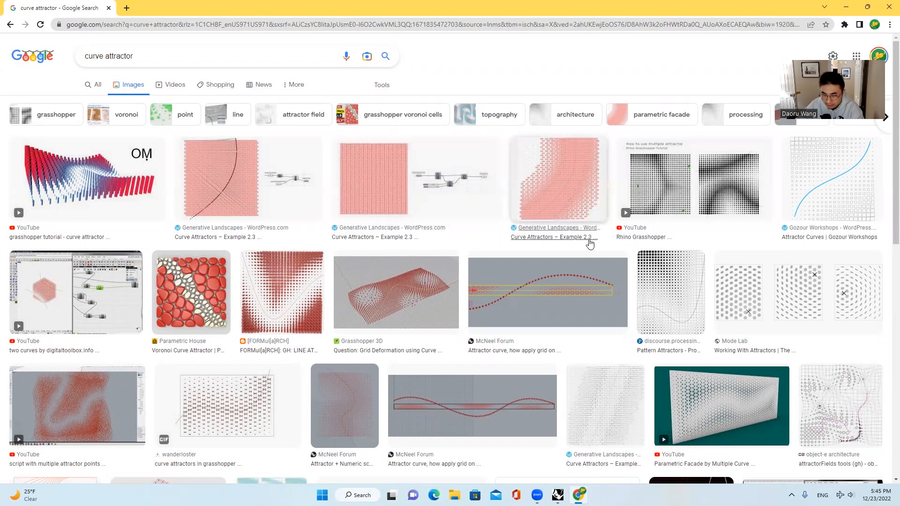
- Scroll the curve attractor results toward the Gozour Workshops attractor-curve grid image
{"action": "scroll", "scroll_direction": "down", "scroll_amount": 3}
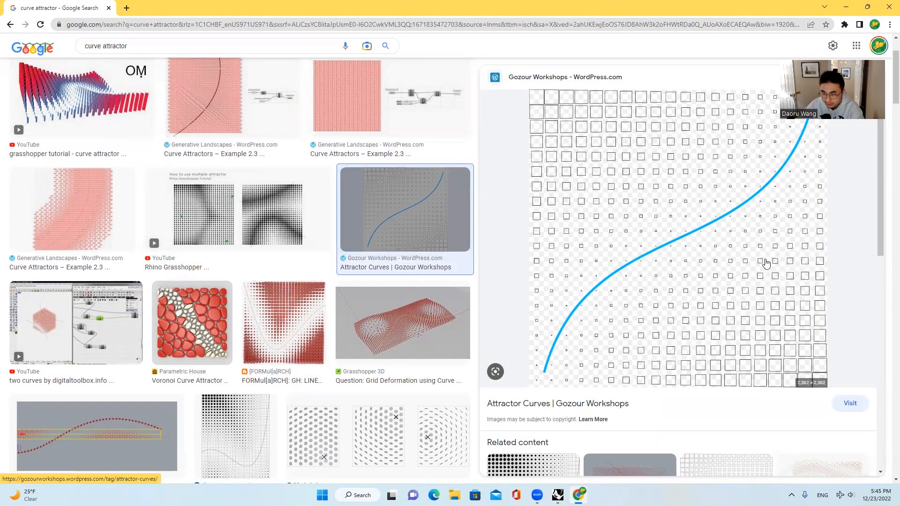
{"action": "mouse_move", "coordinate": [760, 264]}
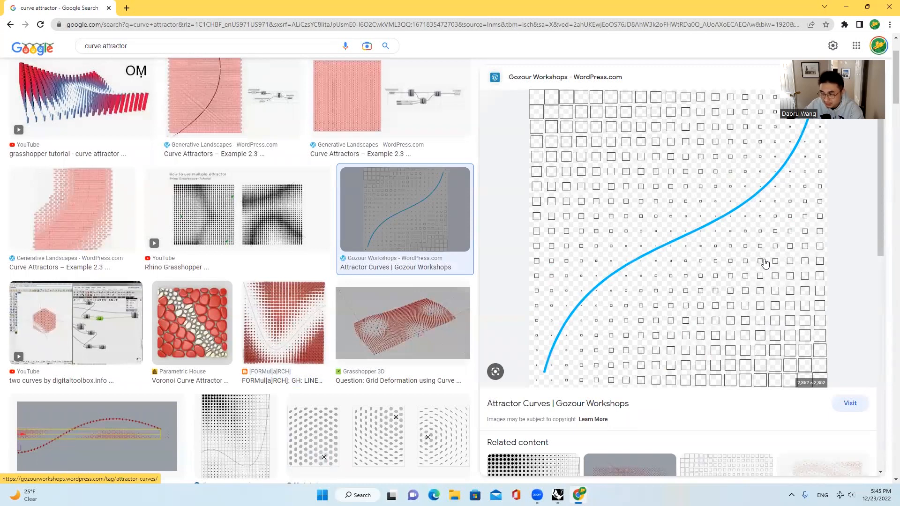
{"action": "mouse_move", "coordinate": [763, 265]}
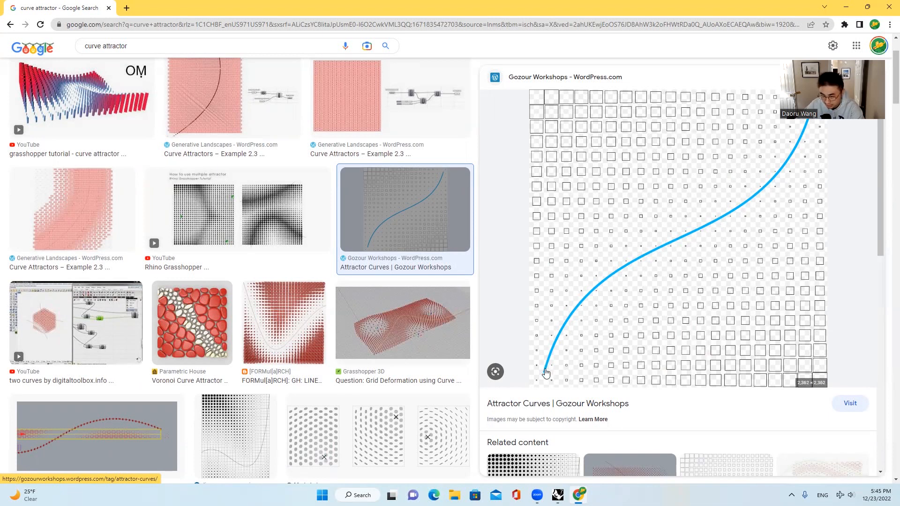
{"action": "mouse_move", "coordinate": [795, 252]}
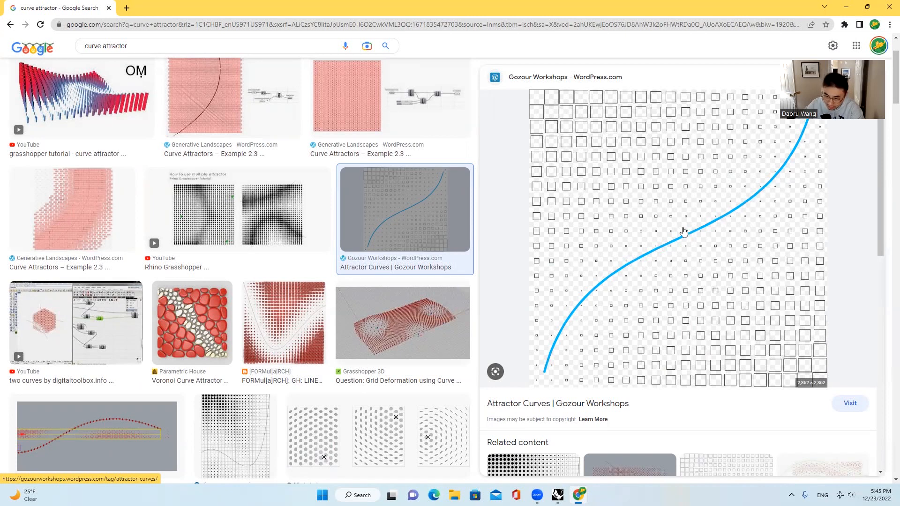
{"action": "mouse_move", "coordinate": [746, 291]}
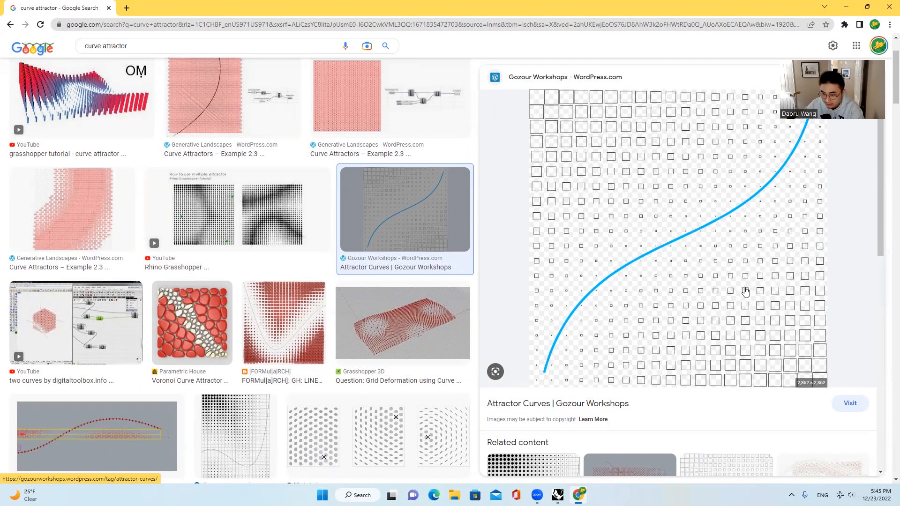
{"action": "mouse_move", "coordinate": [757, 290]}
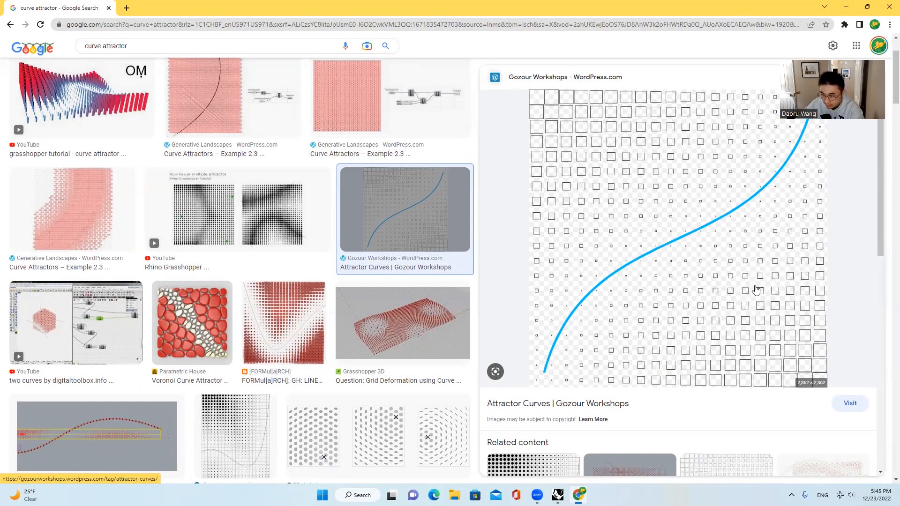
{"action": "mouse_move", "coordinate": [763, 255]}
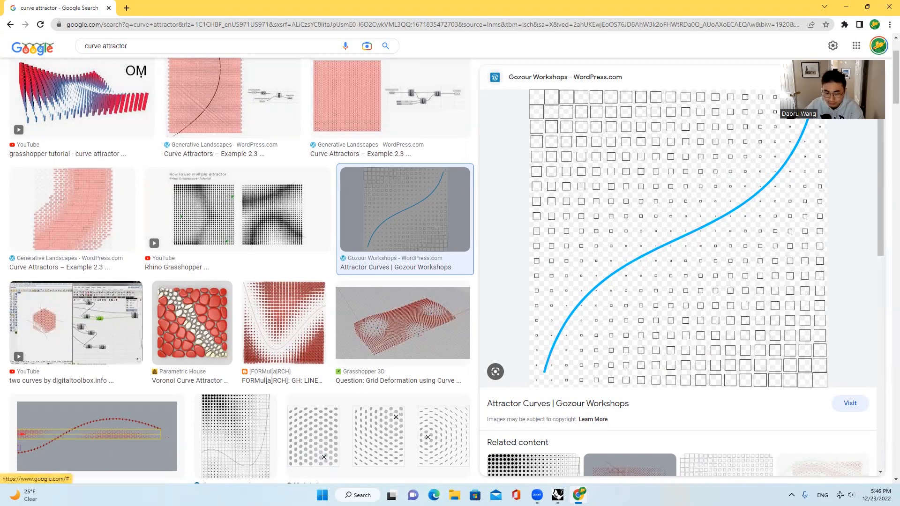
- Return to Rhino and place a Hexagonal grid component from the Vector components
{"action": "left_click", "coordinate": [556, 495]}
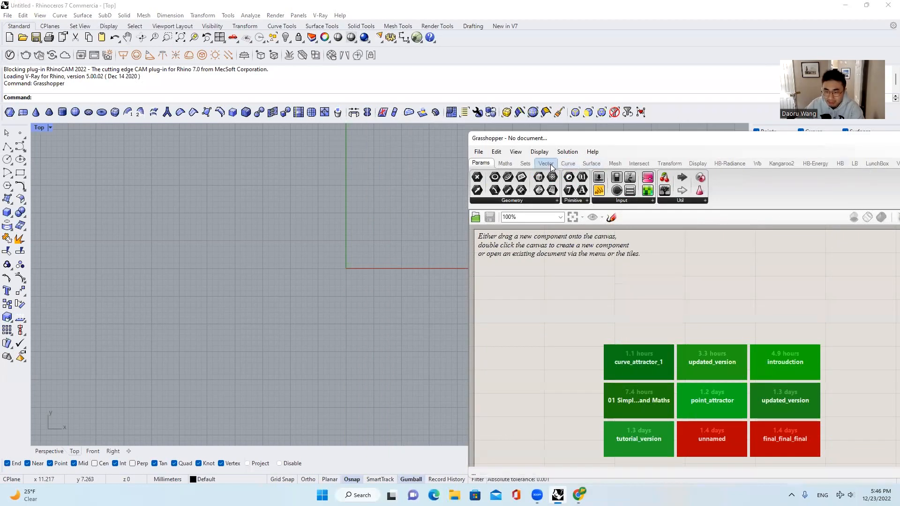
{"action": "left_click", "coordinate": [519, 201]}
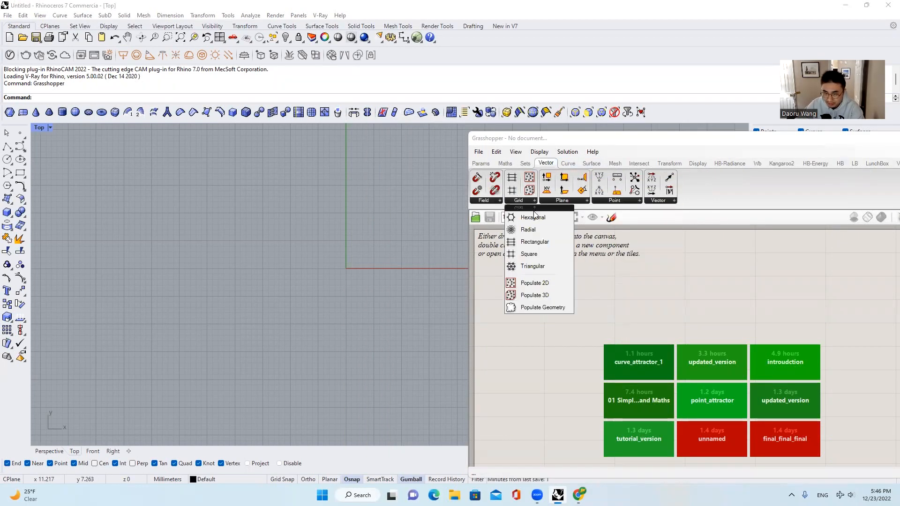
{"action": "left_click", "coordinate": [532, 218]}
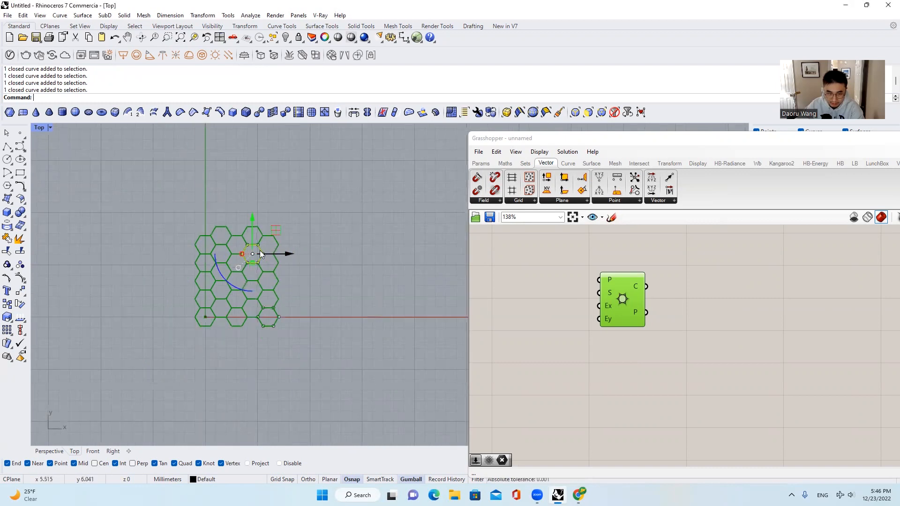
- Move the stray arc off the hexagon grid in the viewport and delete it
{"action": "left_click_drag", "start_coordinate": [252, 254], "coordinate": [378, 254]}
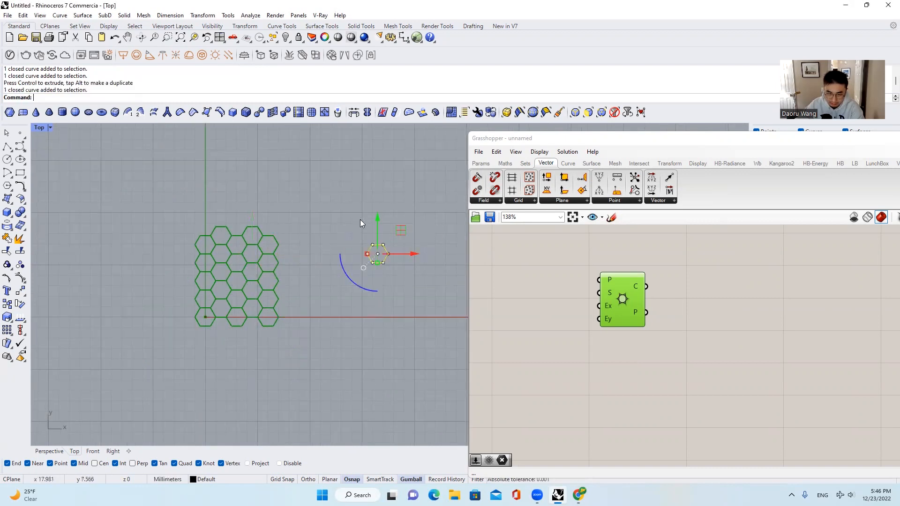
{"action": "key", "text": "Delete"}
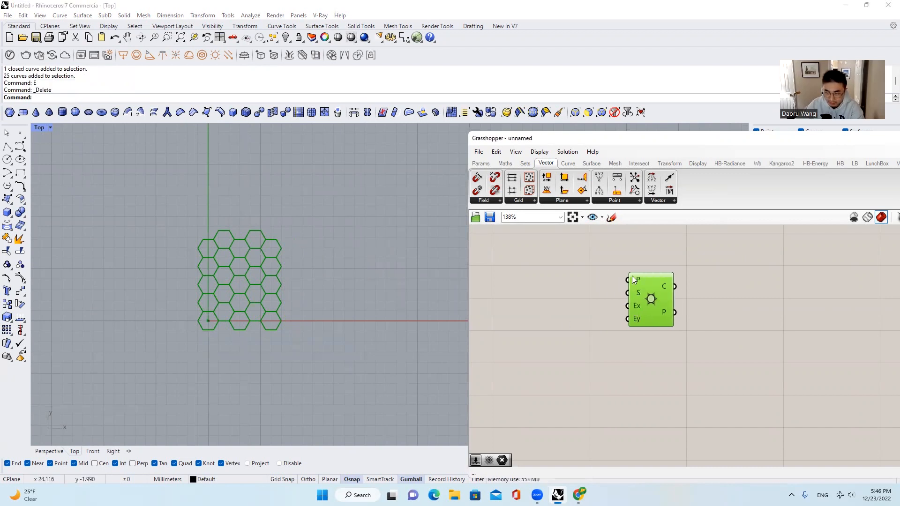
{"action": "mouse_move", "coordinate": [533, 300]}
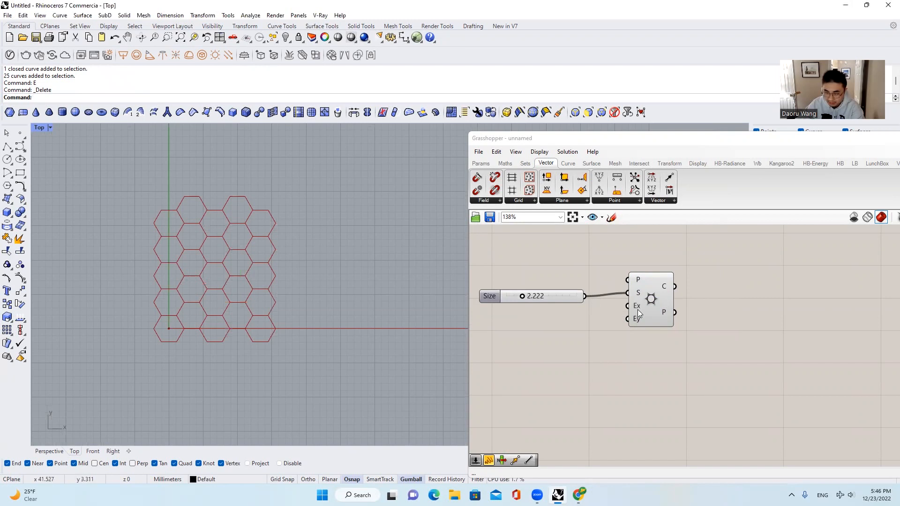
{"action": "mouse_move", "coordinate": [637, 305]}
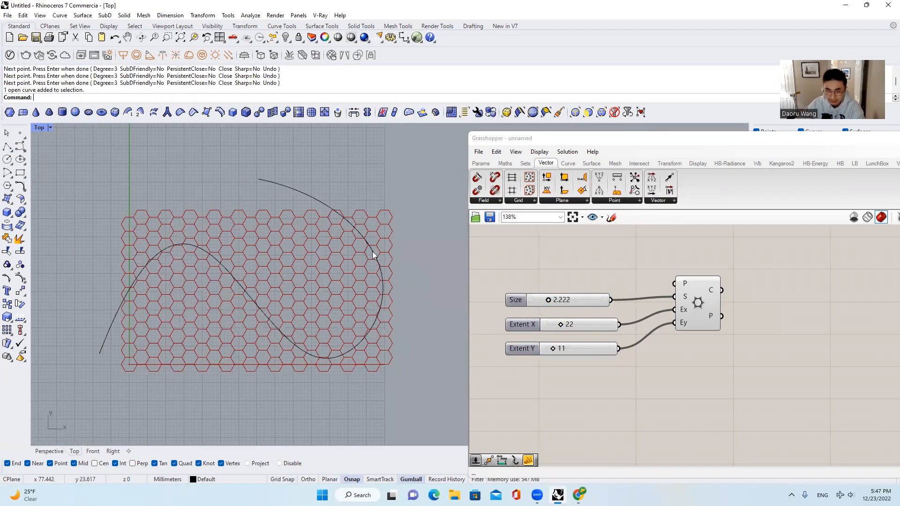
{"action": "mouse_move", "coordinate": [338, 298]}
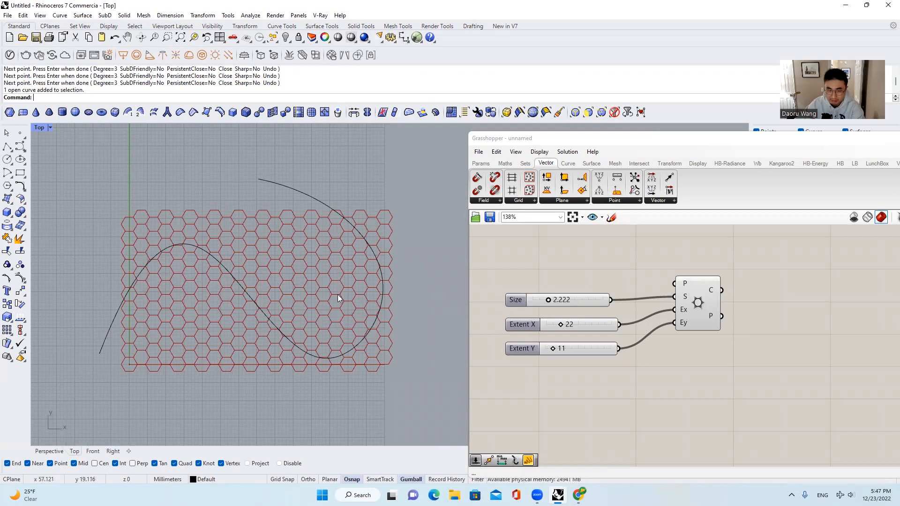
{"action": "mouse_move", "coordinate": [496, 278]}
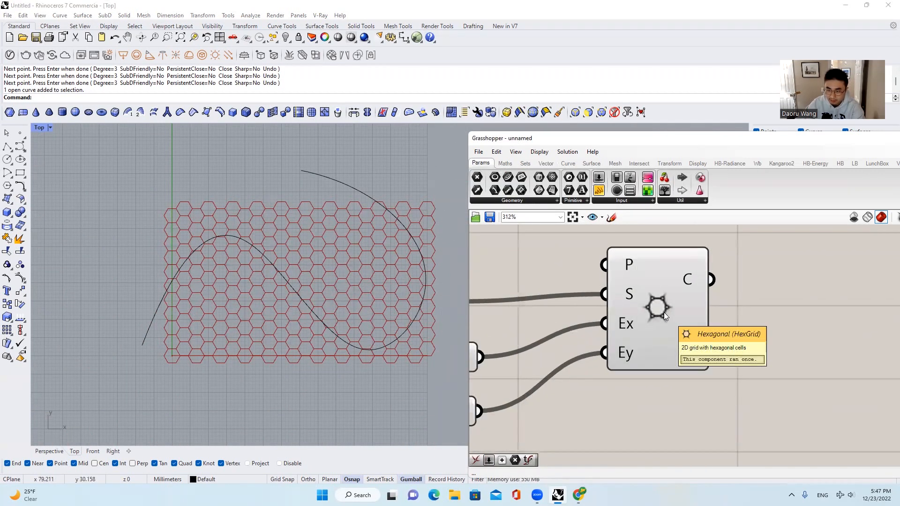
{"action": "mouse_move", "coordinate": [694, 287]}
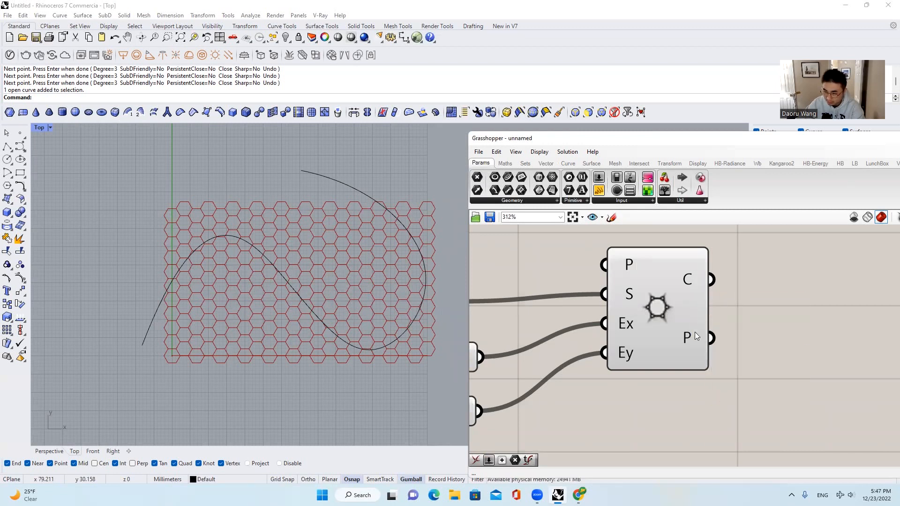
{"action": "mouse_move", "coordinate": [698, 337]}
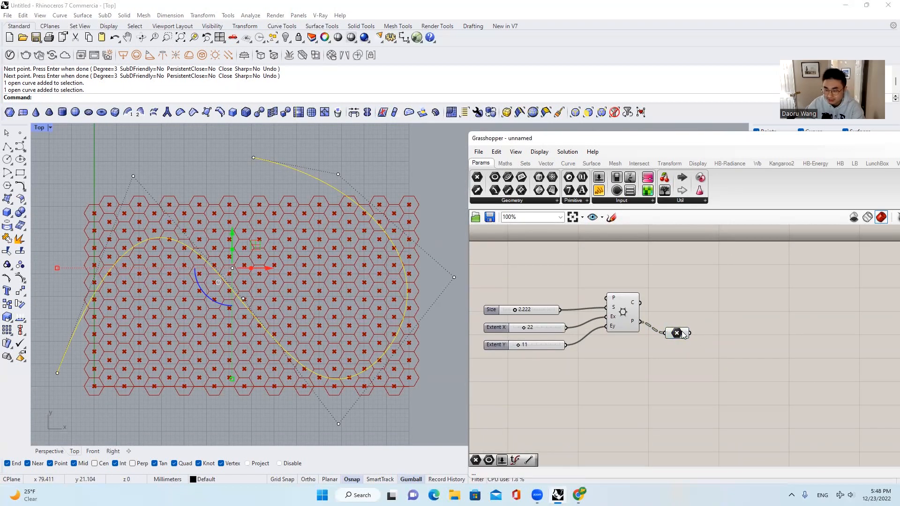
{"action": "mouse_move", "coordinate": [410, 279]}
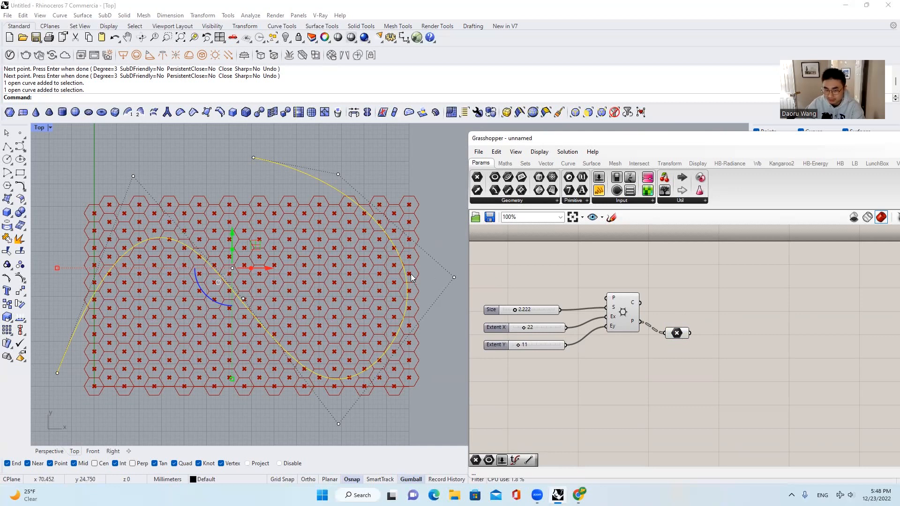
- Add Curve Closest Point, reference the attractor curve into a Curve container and position it
{"action": "left_click", "coordinate": [567, 163]}
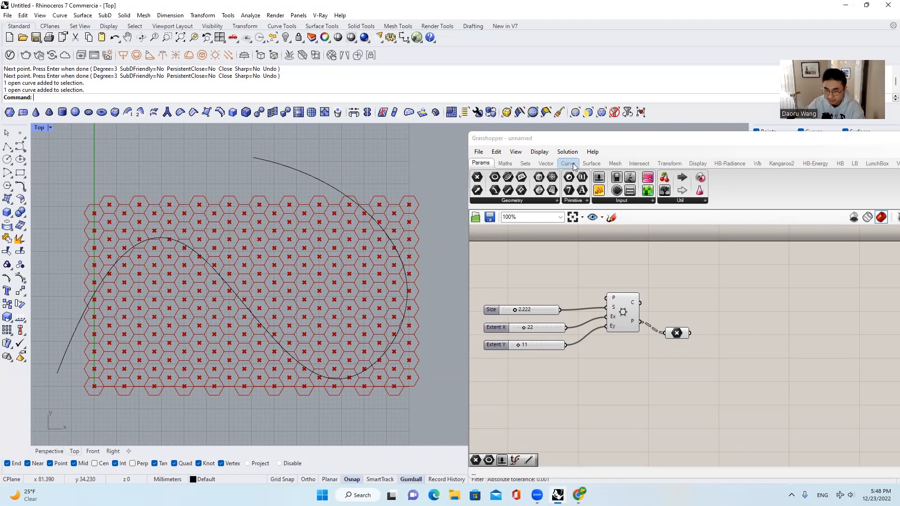
{"action": "left_click", "coordinate": [568, 163]}
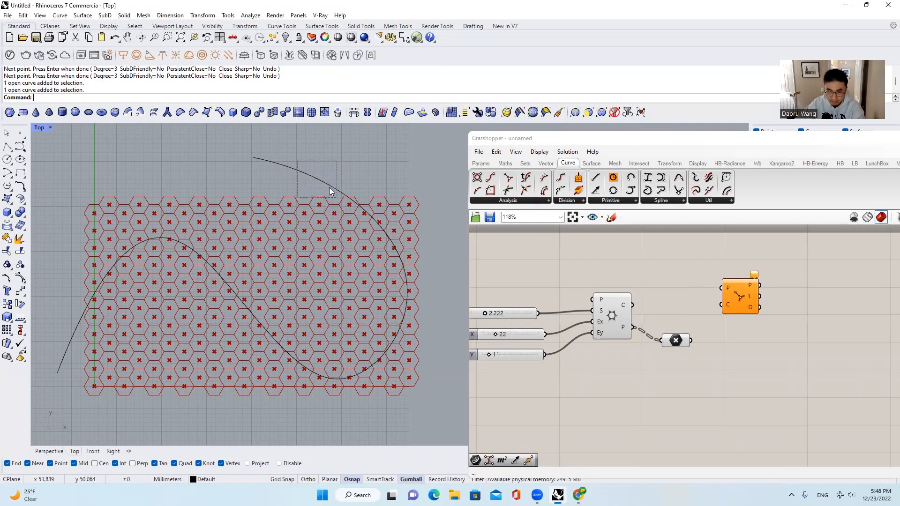
{"action": "left_click", "coordinate": [480, 163]}
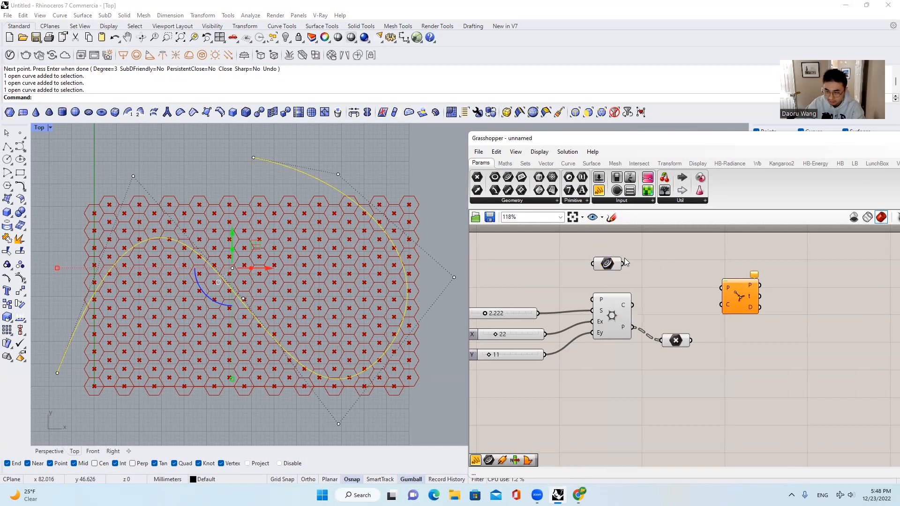
{"action": "left_click_drag", "start_coordinate": [619, 263], "coordinate": [723, 290]}
{"action": "type", "text": "E"}
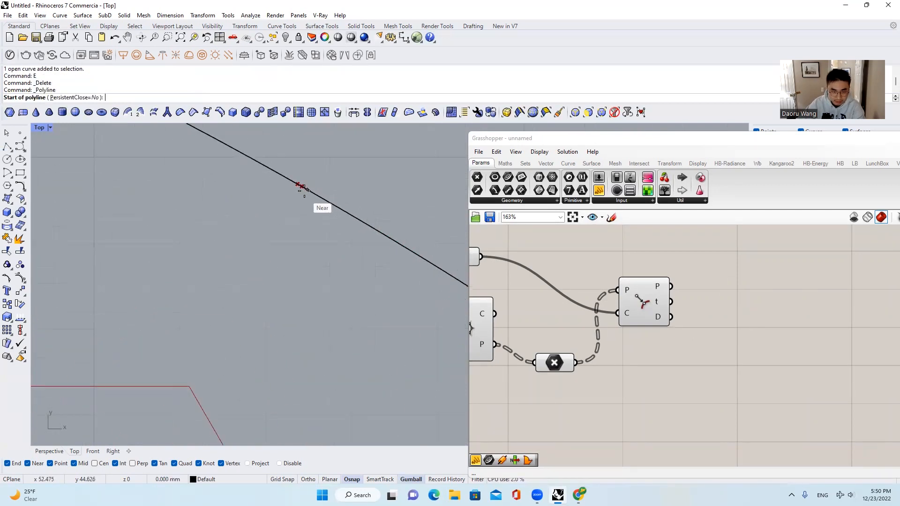
- Draw a short check line from one hexagon centre to the attractor curve
{"action": "left_click", "coordinate": [307, 178]}
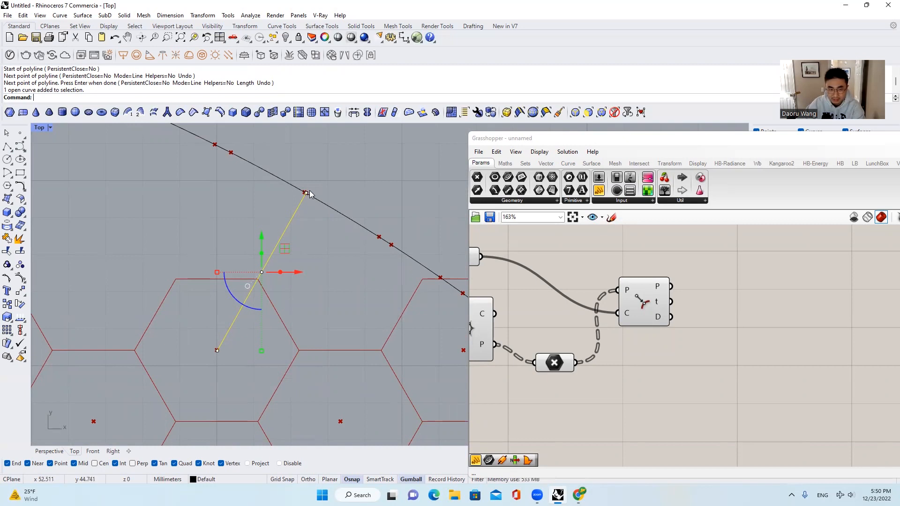
{"action": "mouse_move", "coordinate": [313, 202]}
{"action": "type", "text": "E"}
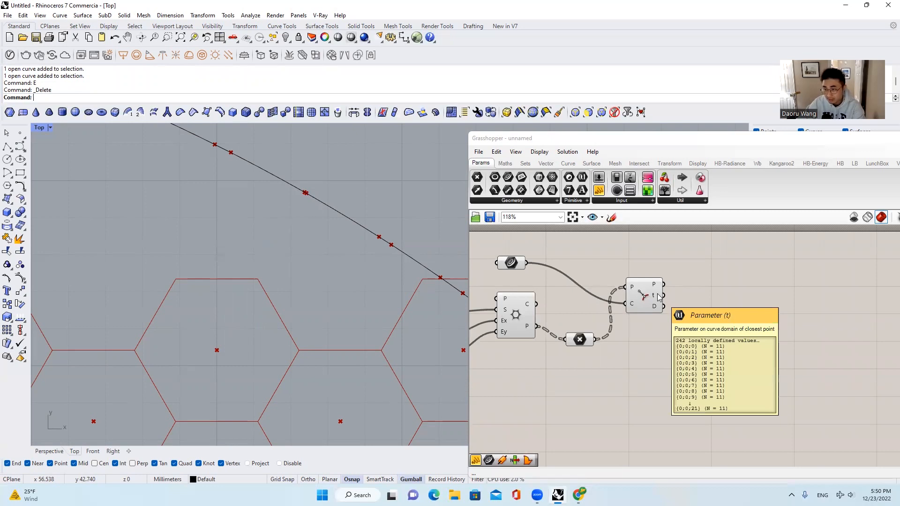
{"action": "mouse_move", "coordinate": [655, 309]}
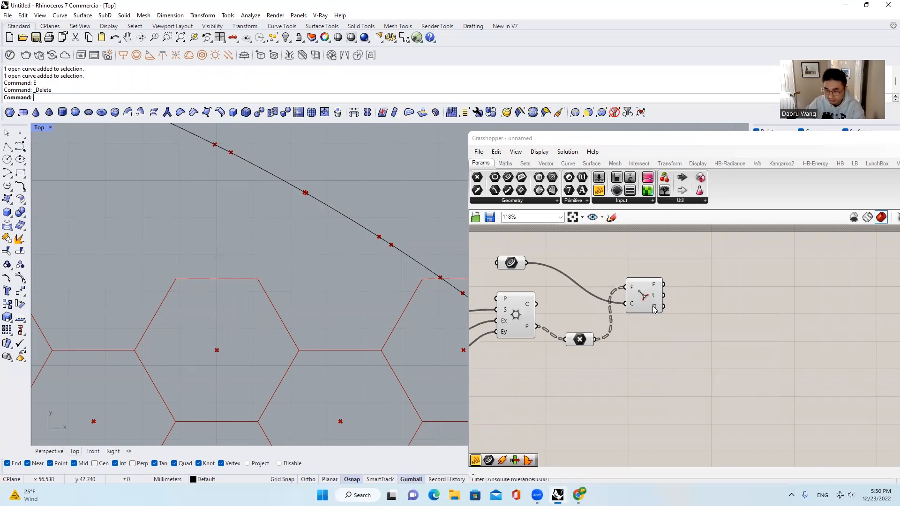
{"action": "mouse_move", "coordinate": [657, 306]}
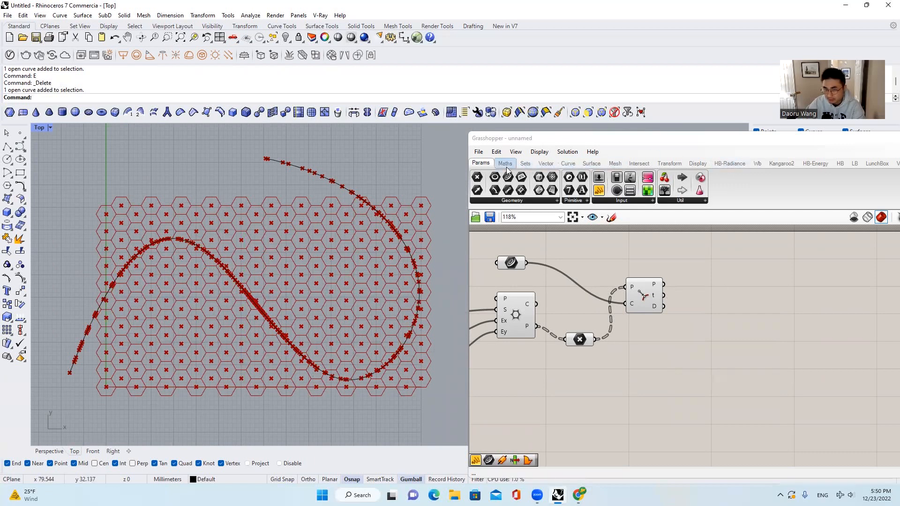
- Search the canvas for 'scal' to place a Scale component for the hexagon cells
{"action": "left_click", "coordinate": [615, 163]}
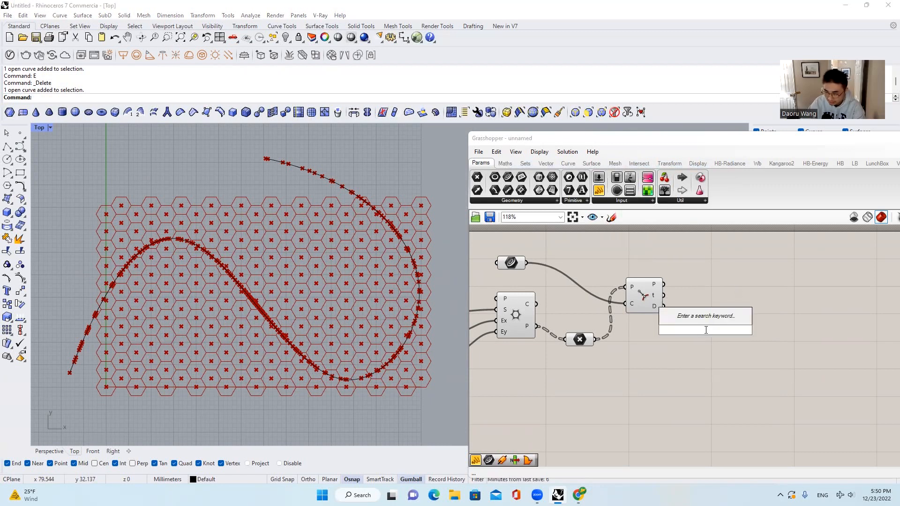
{"action": "type", "text": "scal"}
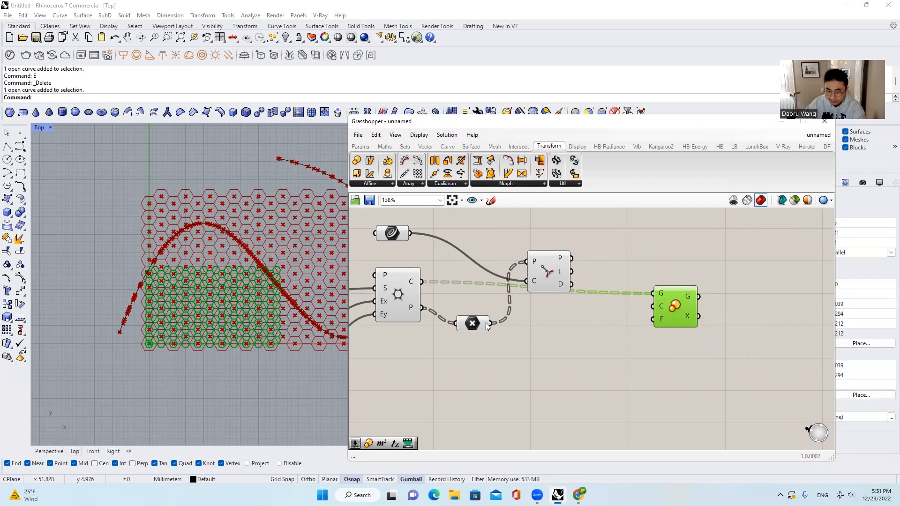
{"action": "mouse_move", "coordinate": [292, 257]}
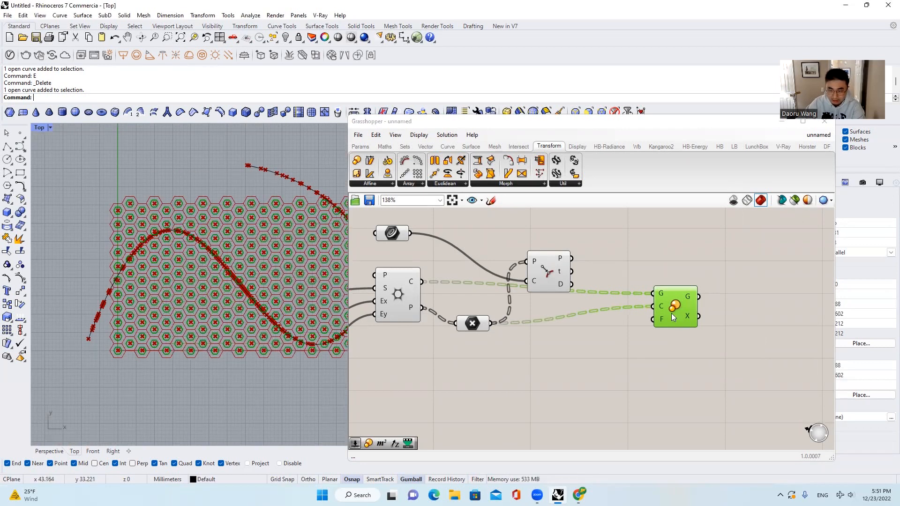
{"action": "mouse_move", "coordinate": [661, 318]}
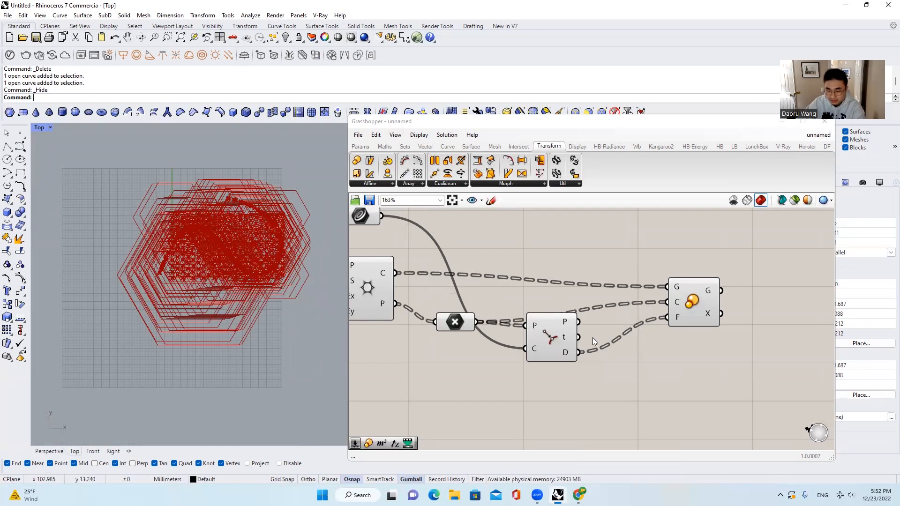
{"action": "mouse_move", "coordinate": [574, 353]}
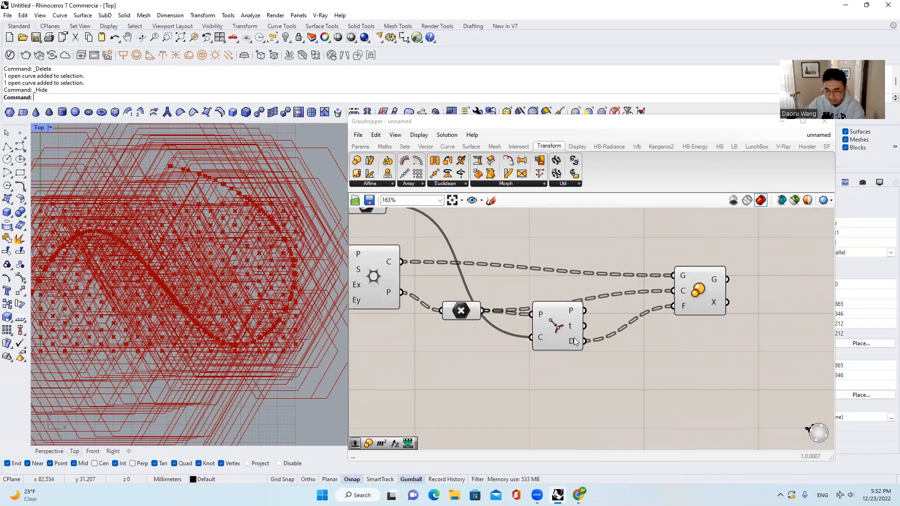
{"action": "mouse_move", "coordinate": [574, 342]}
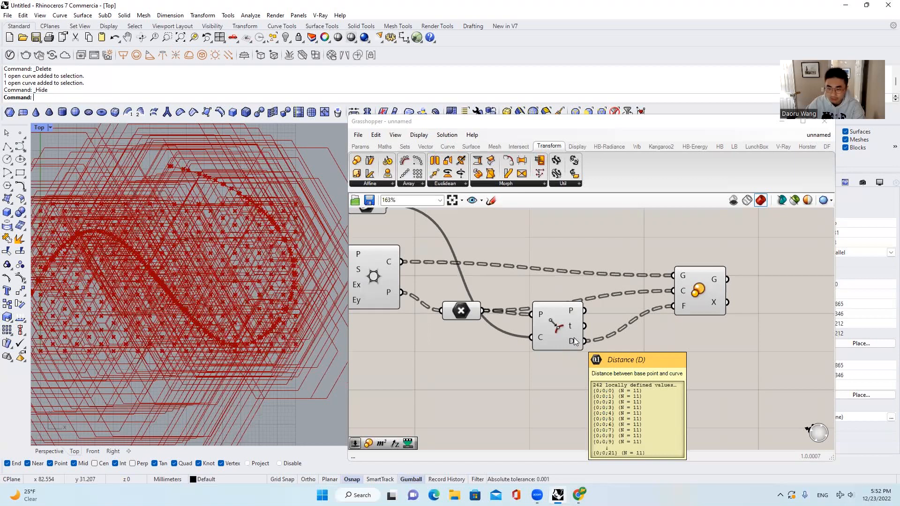
- Zoom the canvas around the Scale component driven by closest-point distances
{"action": "scroll", "scroll_direction": "down", "scroll_amount": 3}
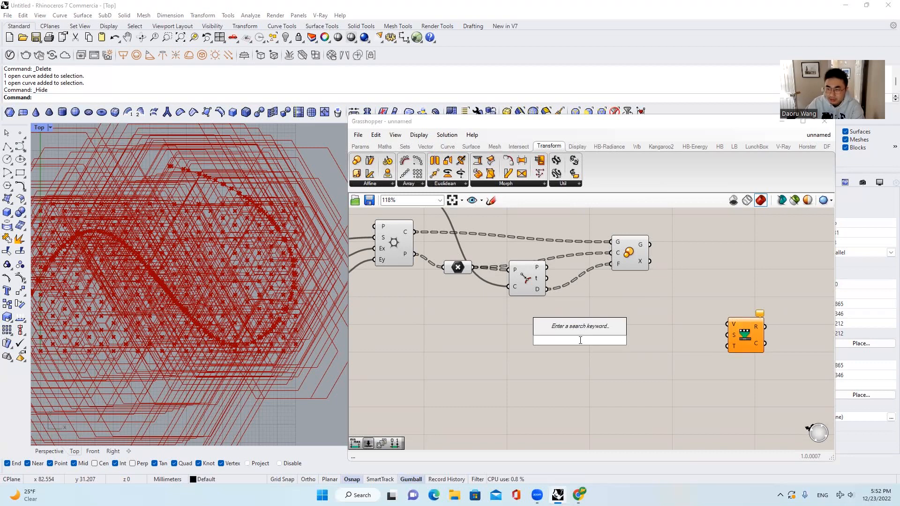
- Place a Series component with a panel and sliders, setting start 2, step 3, count 6
{"action": "type", "text": "ser"}
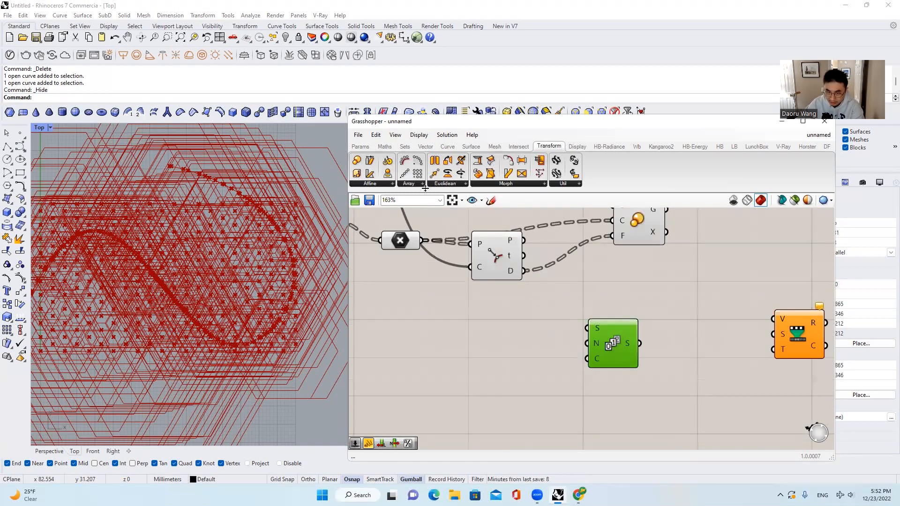
{"action": "left_click", "coordinate": [360, 146]}
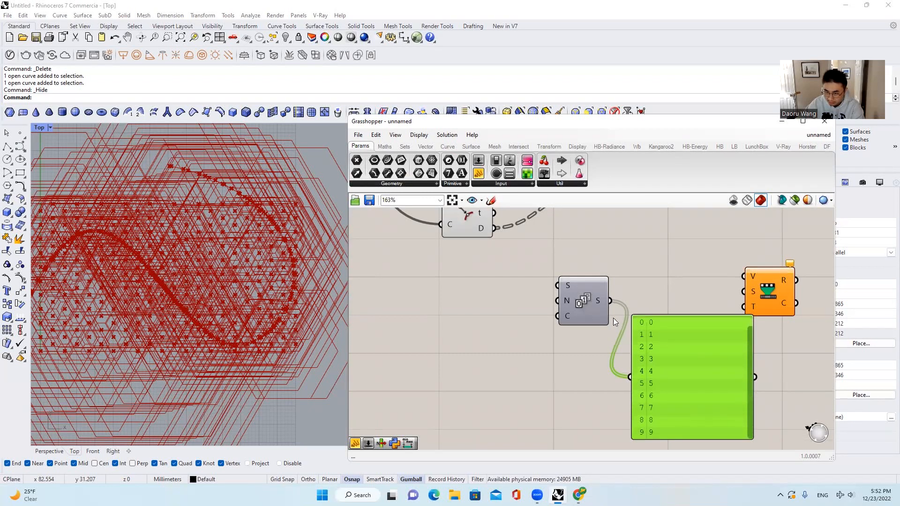
{"action": "mouse_move", "coordinate": [584, 300]}
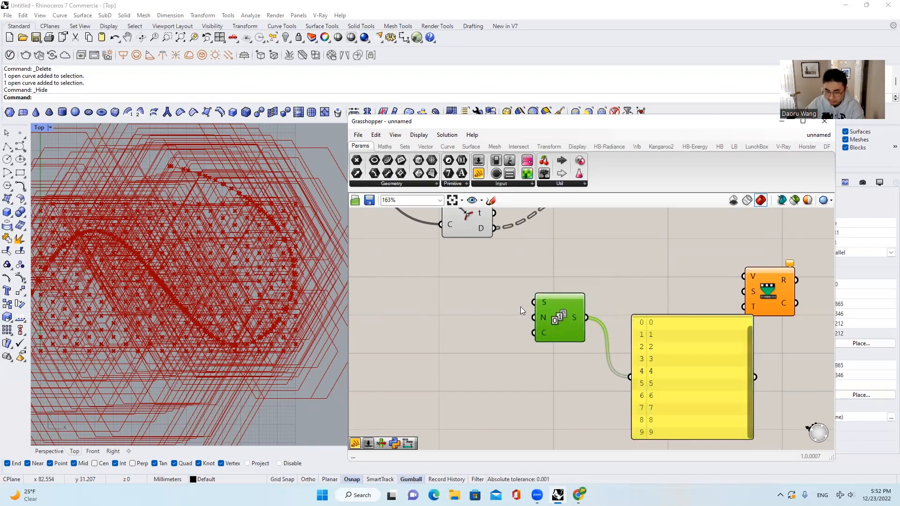
{"action": "mouse_move", "coordinate": [544, 319]}
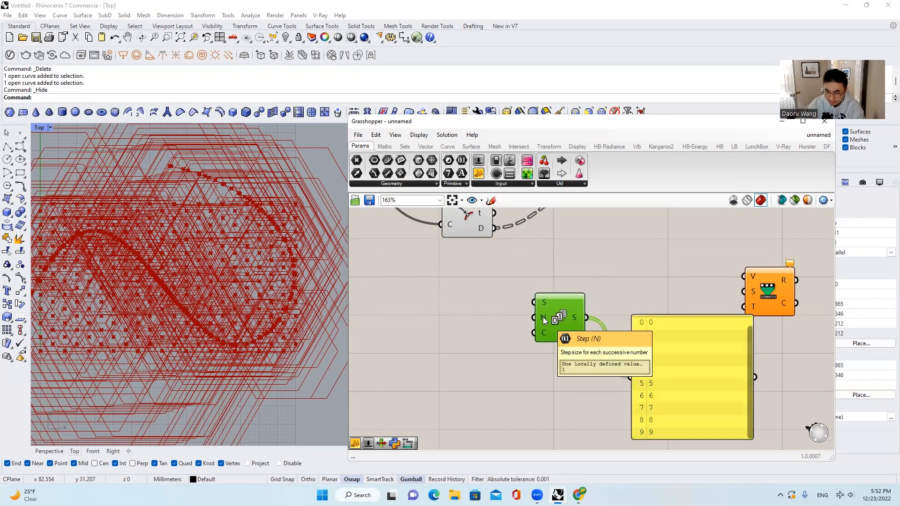
{"action": "scroll", "scroll_direction": "down", "scroll_amount": 3}
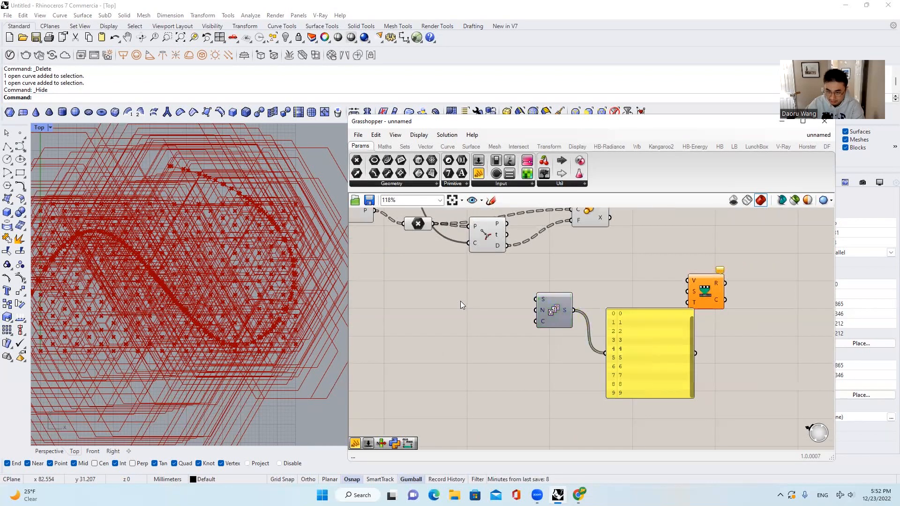
{"action": "double_click", "coordinate": [461, 295]}
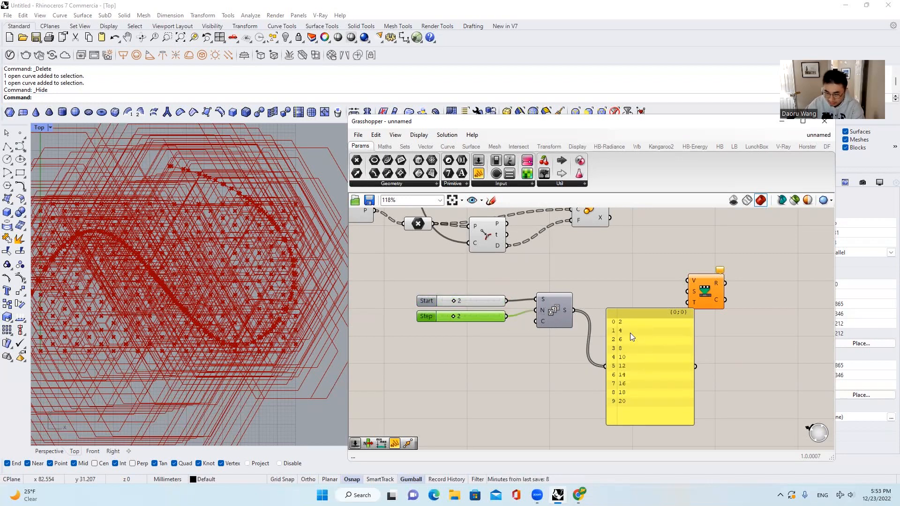
{"action": "mouse_move", "coordinate": [630, 323]}
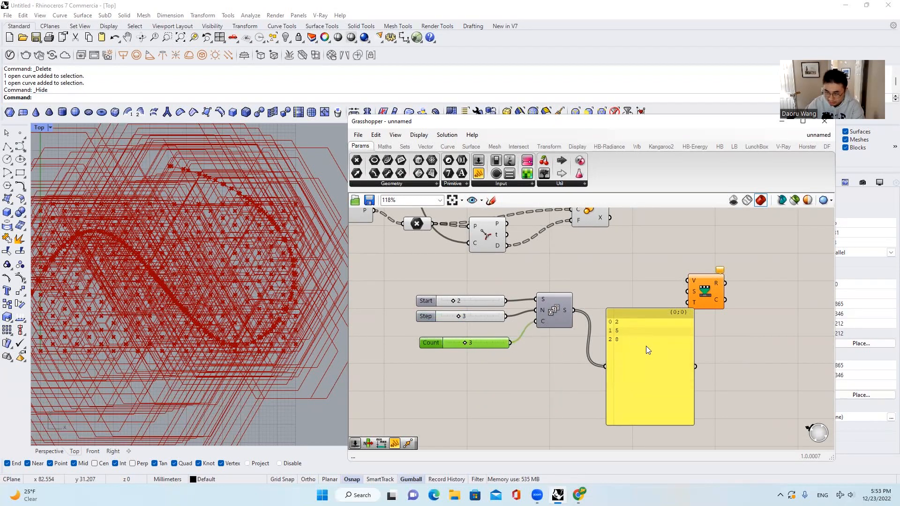
{"action": "left_click_drag", "start_coordinate": [441, 343], "coordinate": [475, 343]}
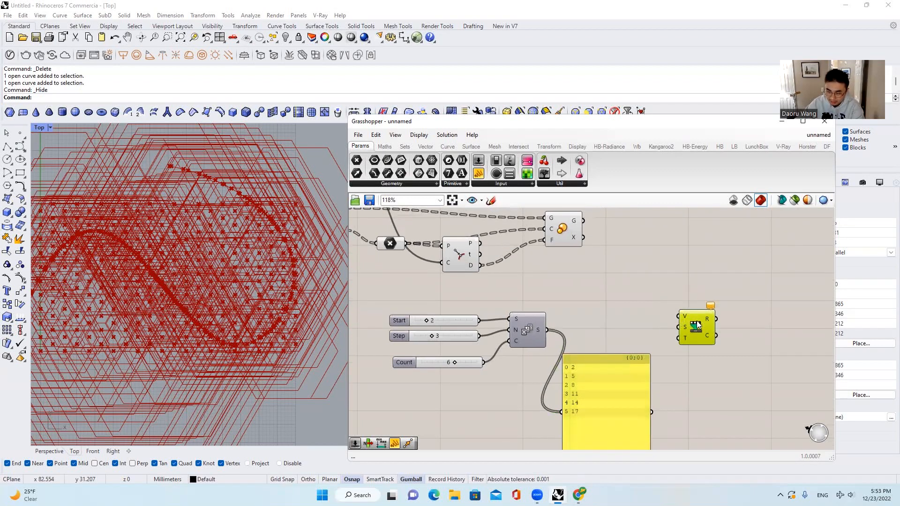
{"action": "mouse_move", "coordinate": [696, 326]}
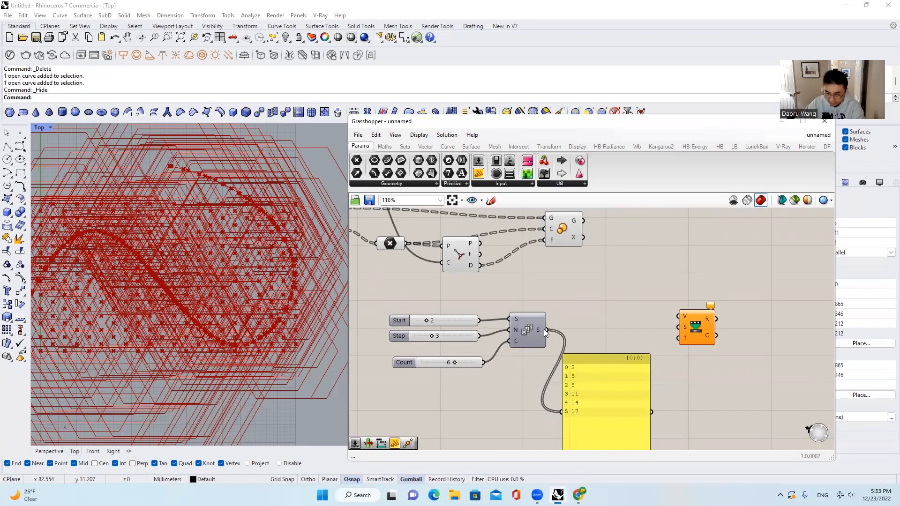
- Feed the series into Remap Numbers and add a Bounds component for its source domain
{"action": "left_click_drag", "start_coordinate": [540, 330], "coordinate": [684, 316]}
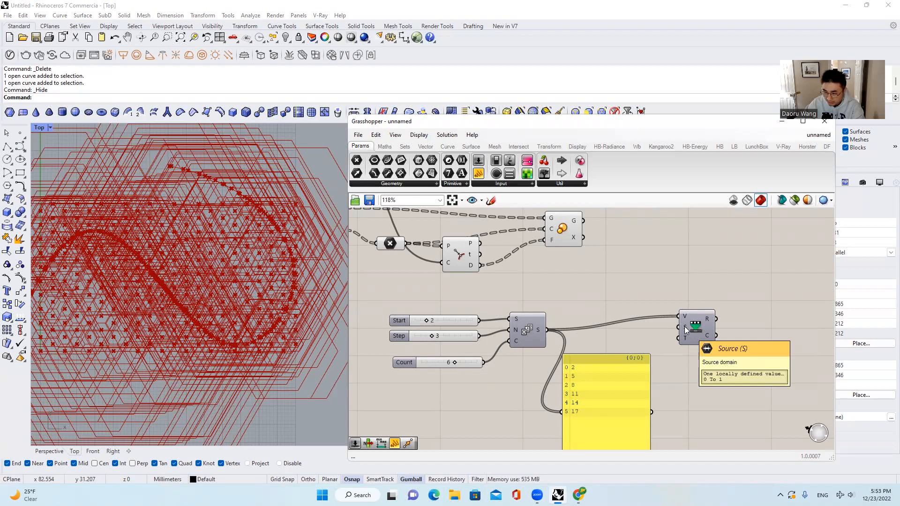
{"action": "left_click", "coordinate": [385, 146]}
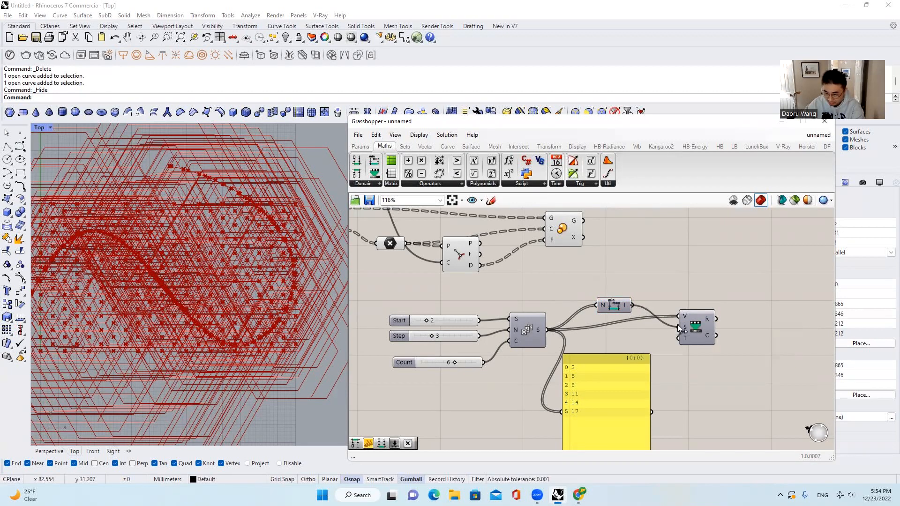
{"action": "mouse_move", "coordinate": [686, 339]}
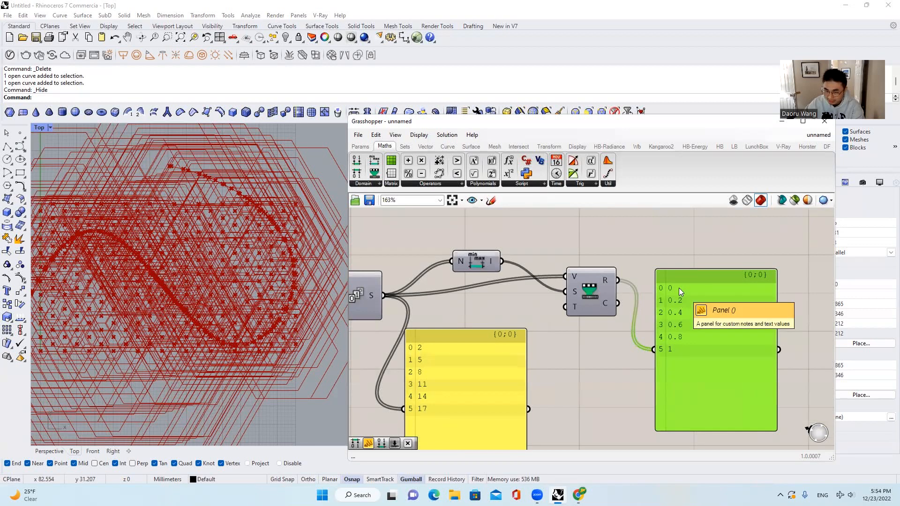
{"action": "scroll", "scroll_direction": "down", "scroll_amount": 3}
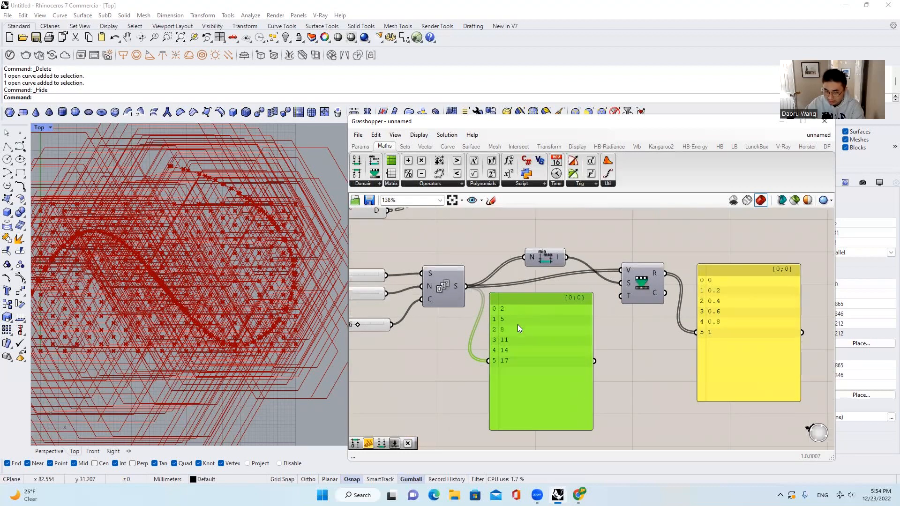
{"action": "mouse_move", "coordinate": [521, 346]}
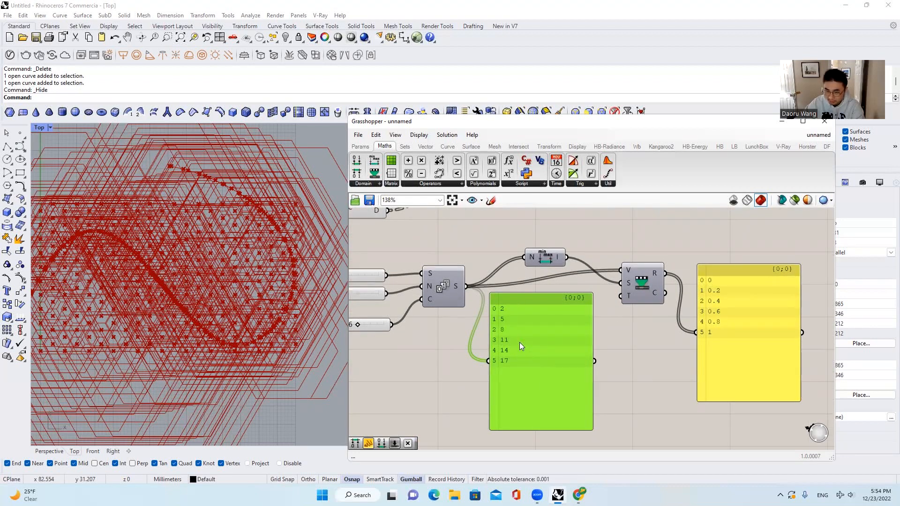
{"action": "mouse_move", "coordinate": [529, 316]}
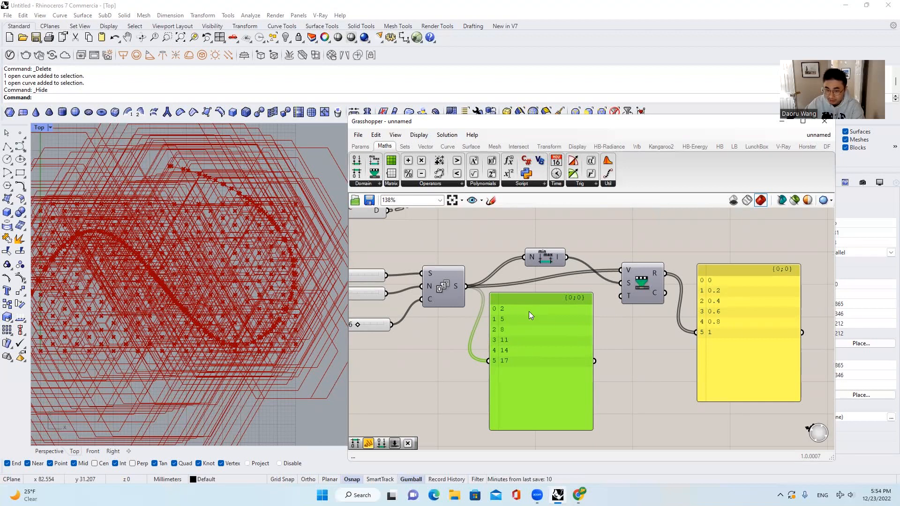
{"action": "mouse_move", "coordinate": [509, 349]}
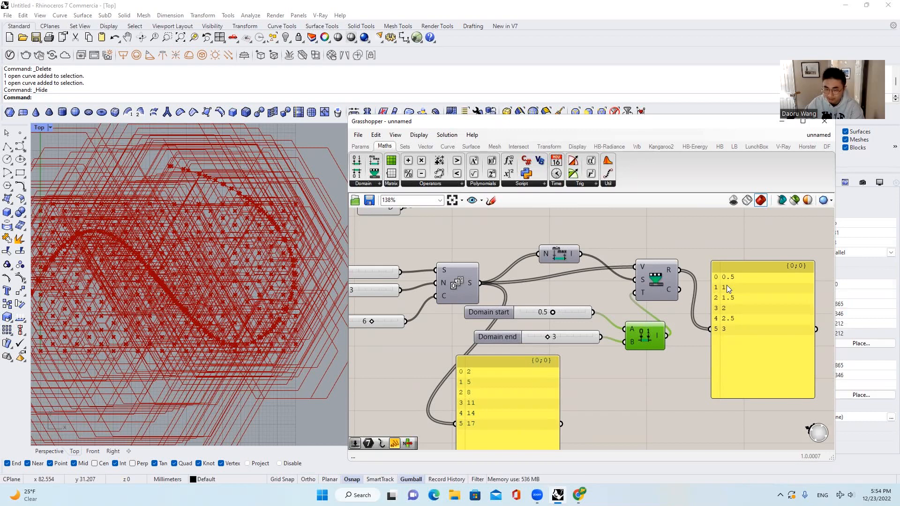
- Zoom the canvas near the remap target-domain inputs for the 0.5-to-3 range
{"action": "scroll", "scroll_direction": "down", "scroll_amount": 3}
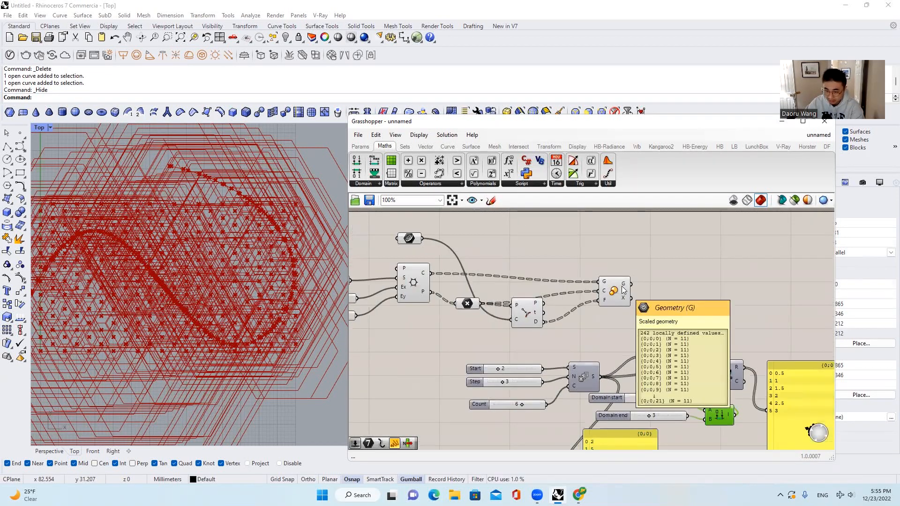
- Zoom the canvas while the remap target domain is set to 0–2
{"action": "scroll", "scroll_direction": "down", "scroll_amount": 3}
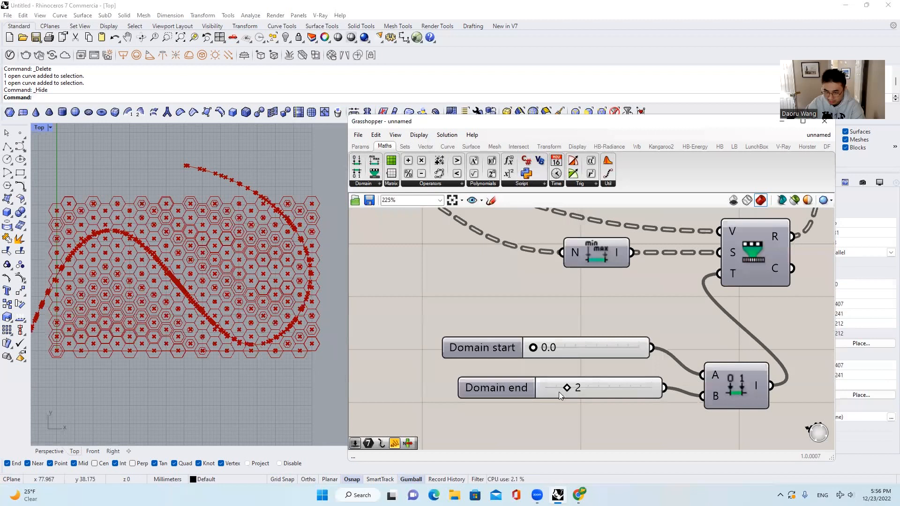
- Drag the Domain end slider to 1 and Domain start to 0.1, then zoom out
{"action": "left_click_drag", "start_coordinate": [565, 387], "coordinate": [554, 387]}
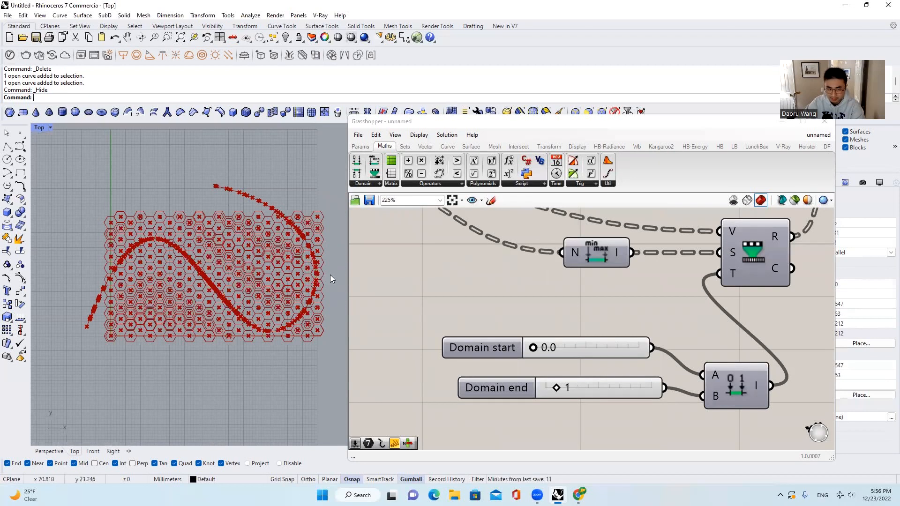
{"action": "scroll", "scroll_direction": "down", "scroll_amount": 3}
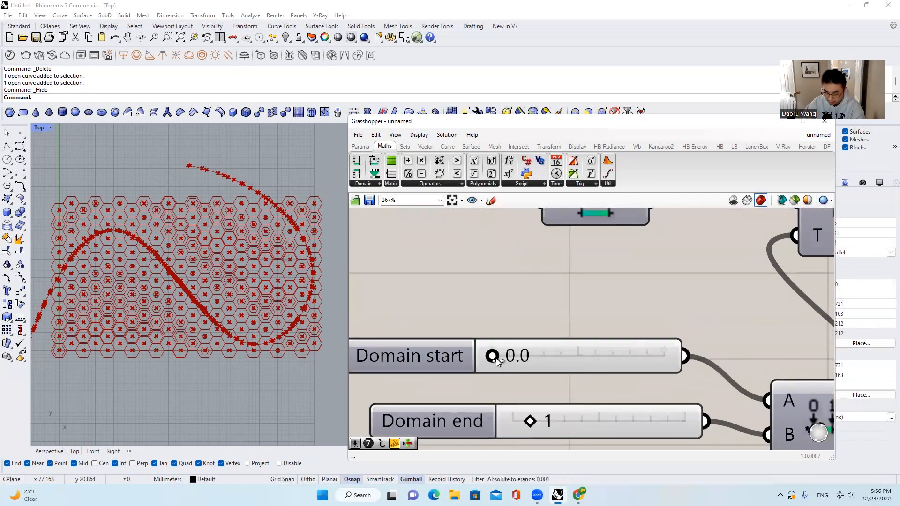
{"action": "left_click_drag", "start_coordinate": [492, 356], "coordinate": [508, 357]}
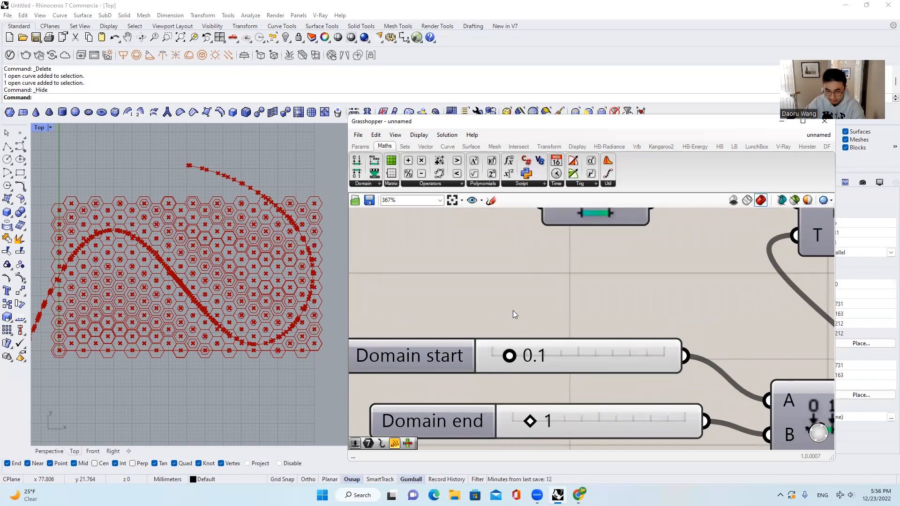
{"action": "scroll", "scroll_direction": "down", "scroll_amount": 3}
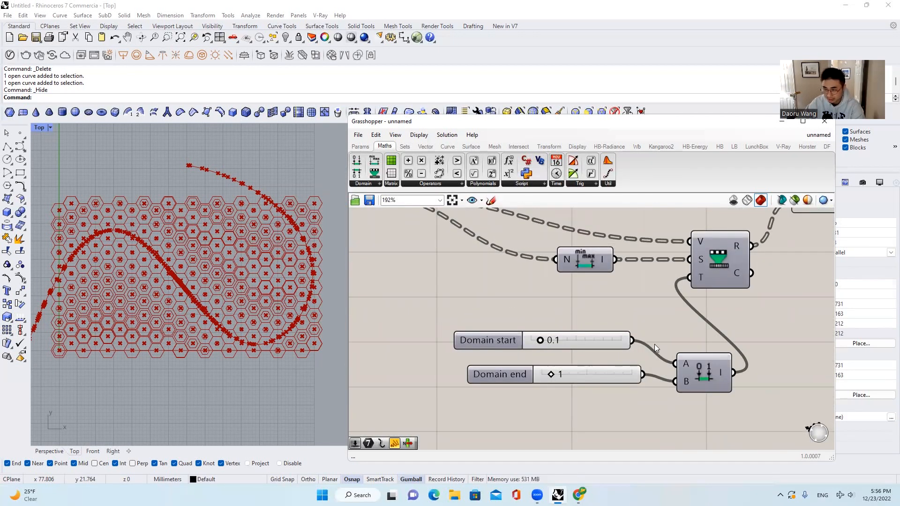
{"action": "scroll", "scroll_direction": "down", "scroll_amount": 3}
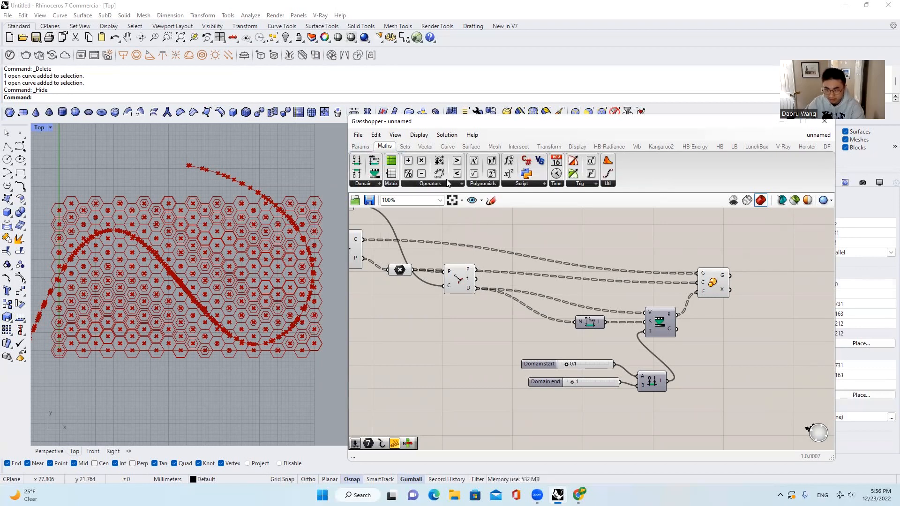
{"action": "mouse_move", "coordinate": [550, 225]}
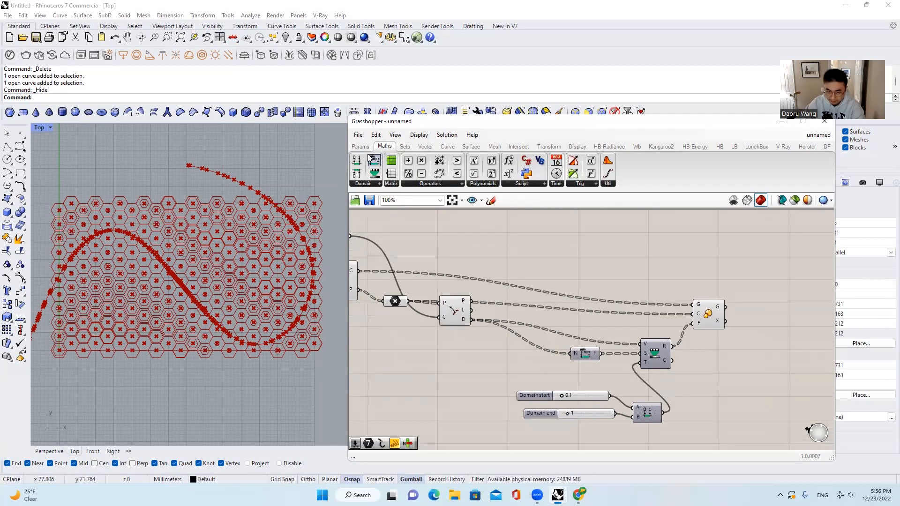
- Place a Panel from Params showing the Curve Closest Point distances
{"action": "left_click", "coordinate": [360, 146]}
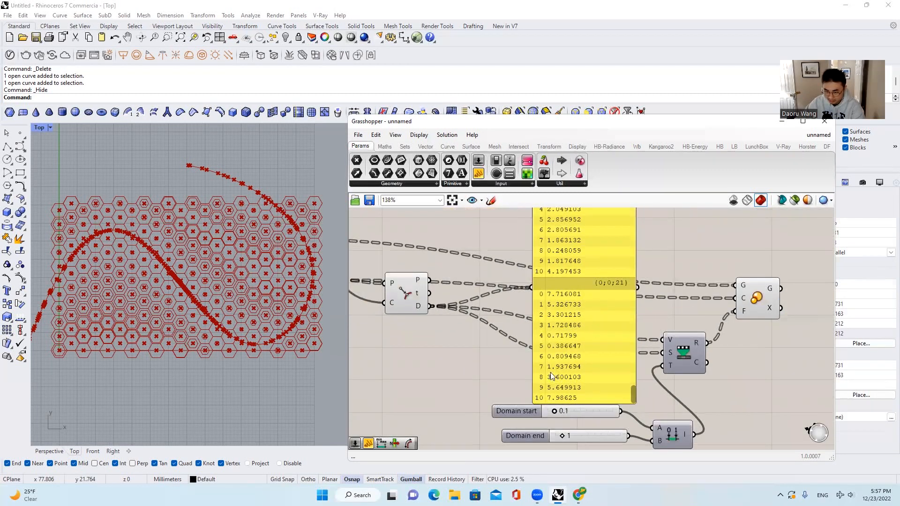
{"action": "mouse_move", "coordinate": [579, 300]}
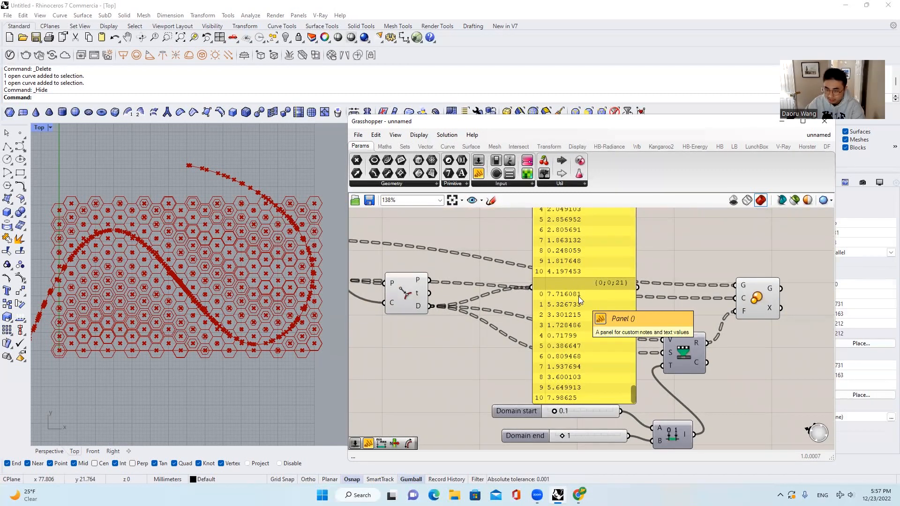
{"action": "mouse_move", "coordinate": [557, 400]}
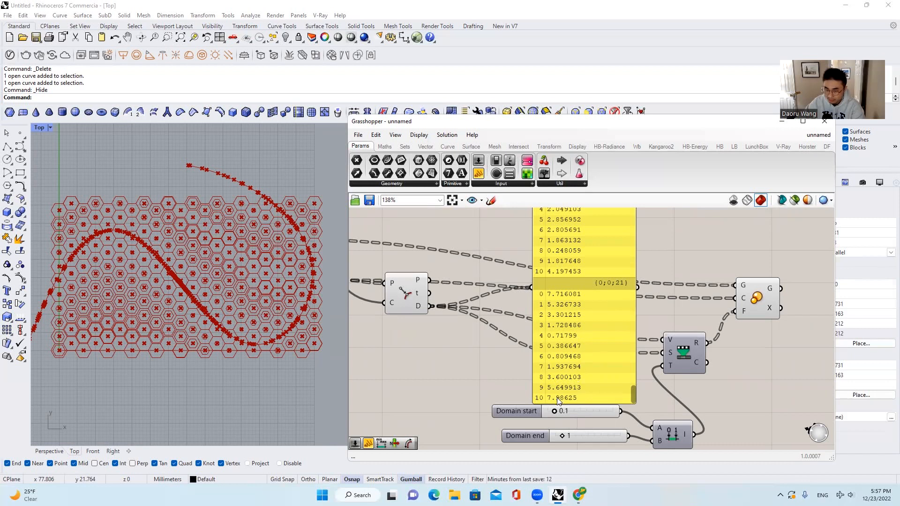
{"action": "mouse_move", "coordinate": [562, 307]}
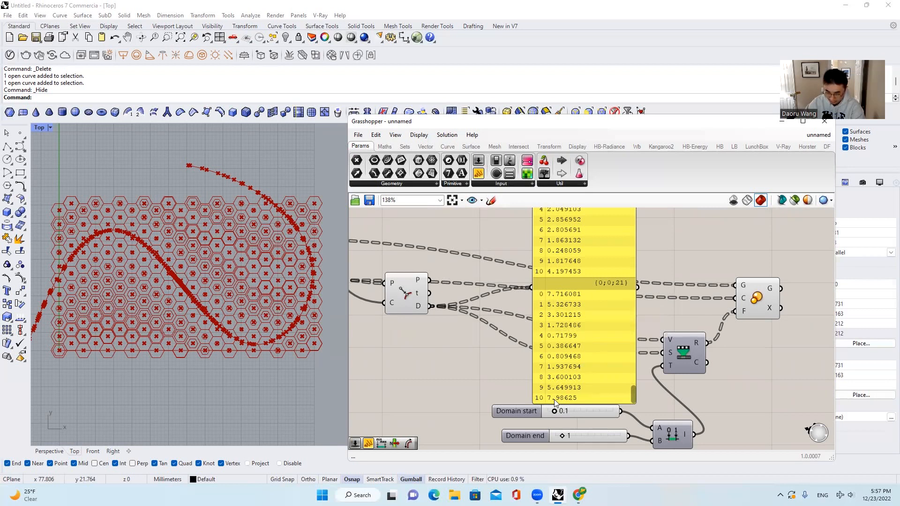
{"action": "scroll", "scroll_direction": "down", "scroll_amount": 3}
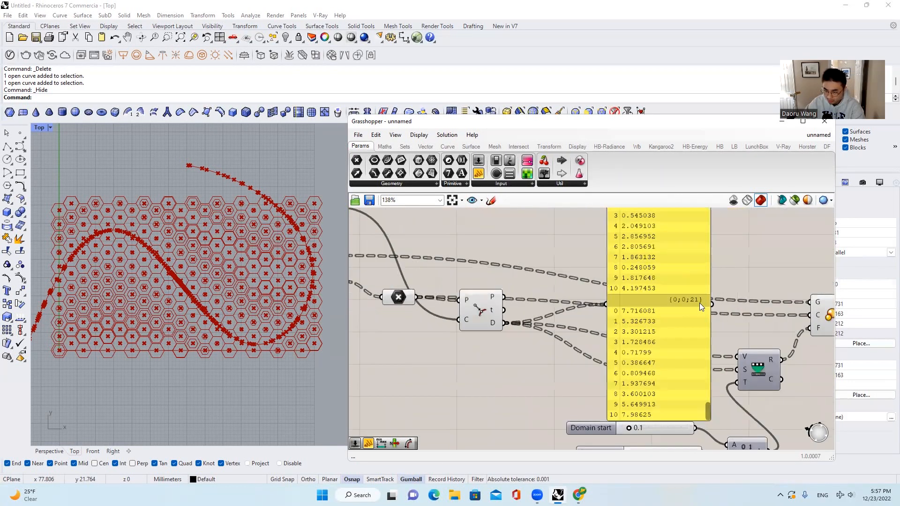
{"action": "mouse_move", "coordinate": [687, 339]}
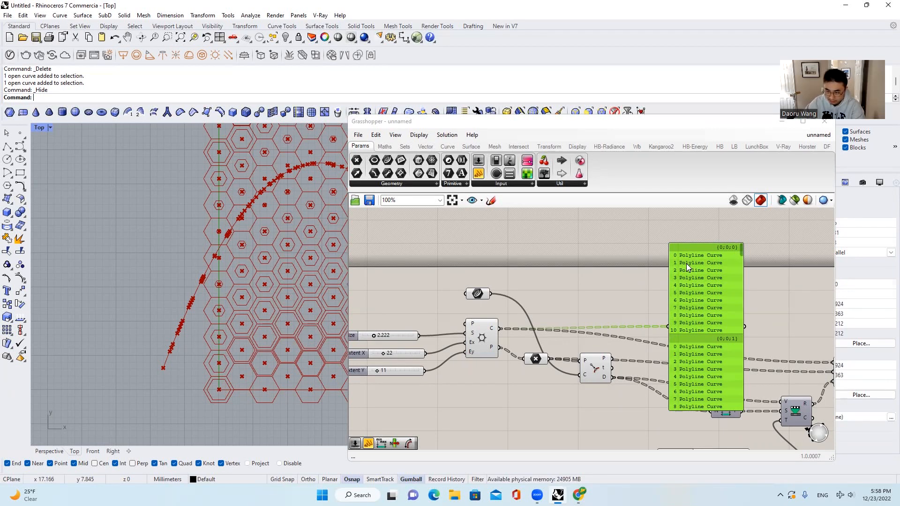
{"action": "mouse_move", "coordinate": [218, 358]}
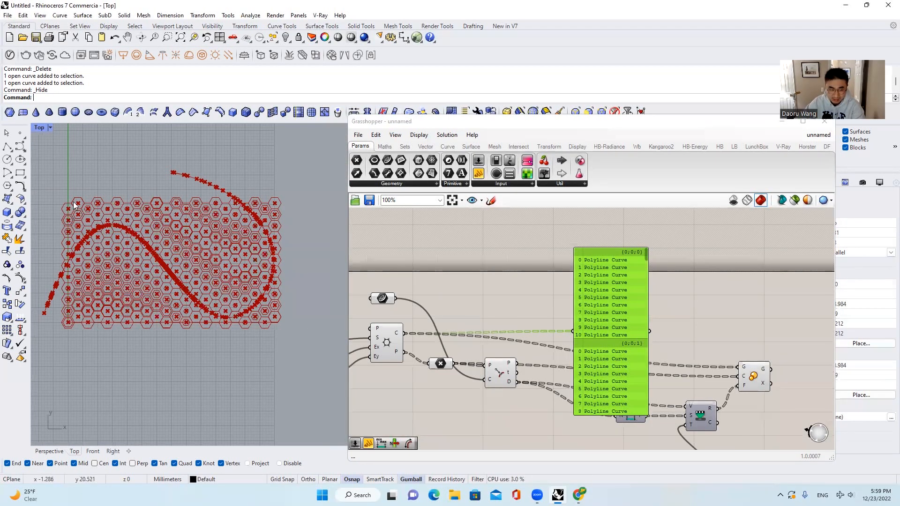
{"action": "mouse_move", "coordinate": [647, 257]}
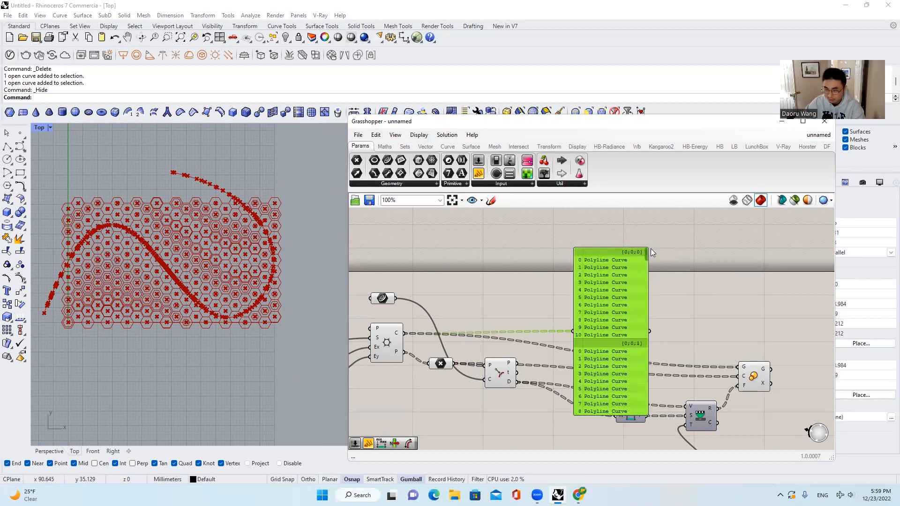
{"action": "mouse_move", "coordinate": [633, 262]}
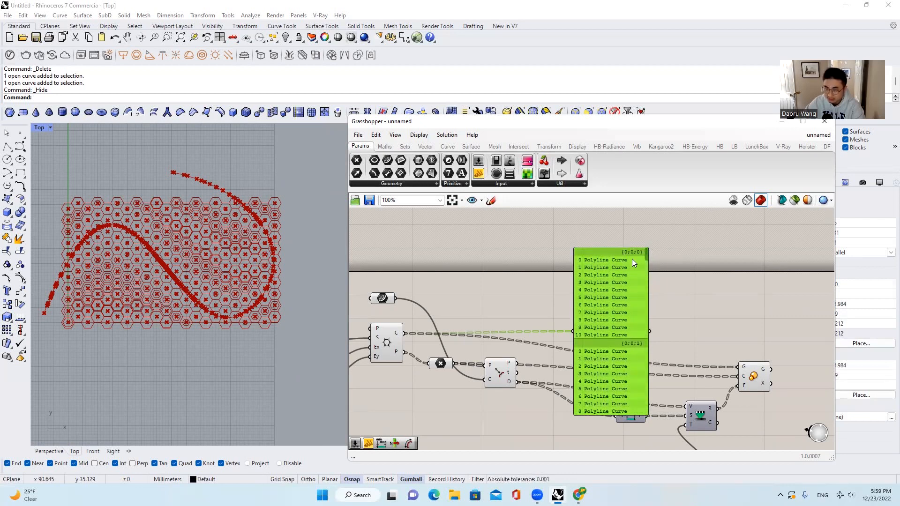
{"action": "mouse_move", "coordinate": [625, 276]}
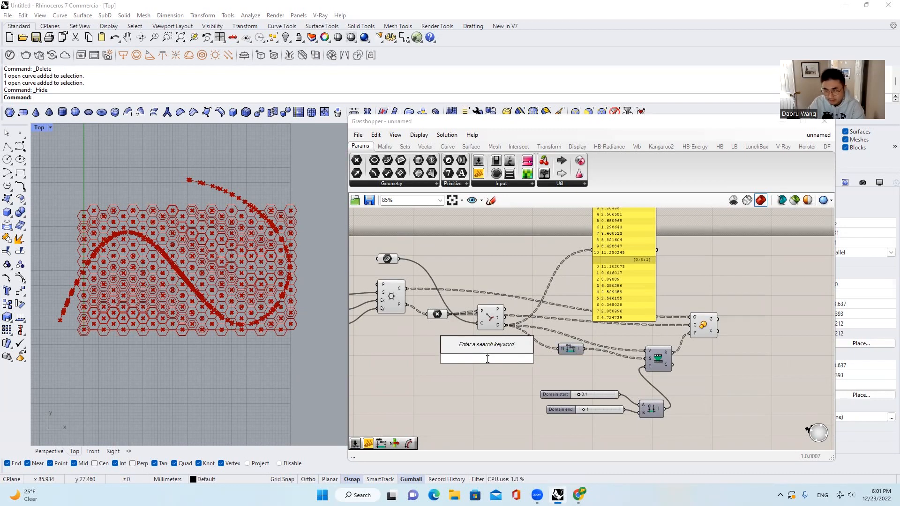
- Place Flatten Tree on the distances and show the single list in a Panel
{"action": "left_click", "coordinate": [487, 344]}
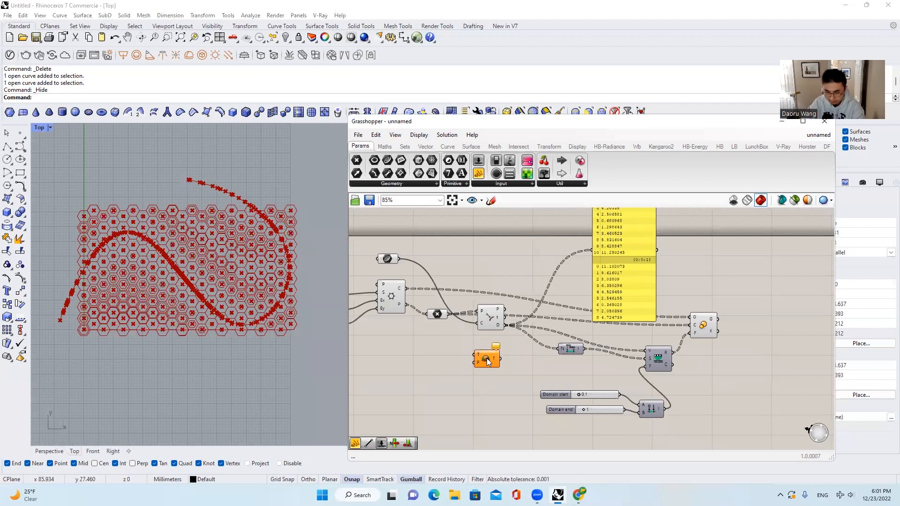
{"action": "left_click", "coordinate": [486, 359]}
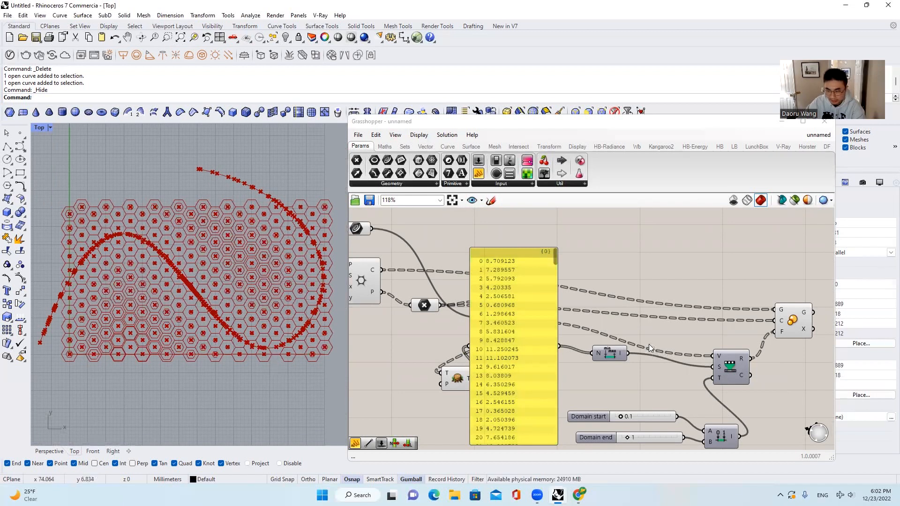
{"action": "scroll", "scroll_direction": "down", "scroll_amount": 3}
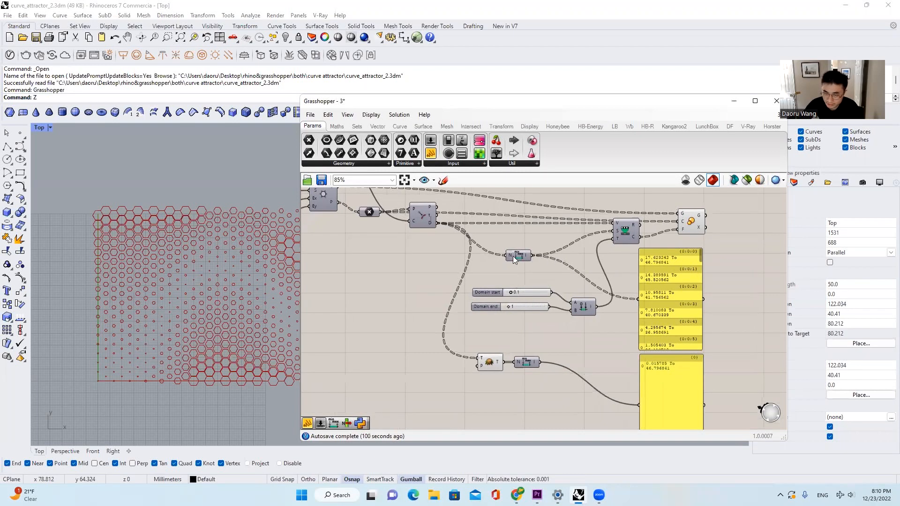
{"action": "mouse_move", "coordinate": [514, 257]}
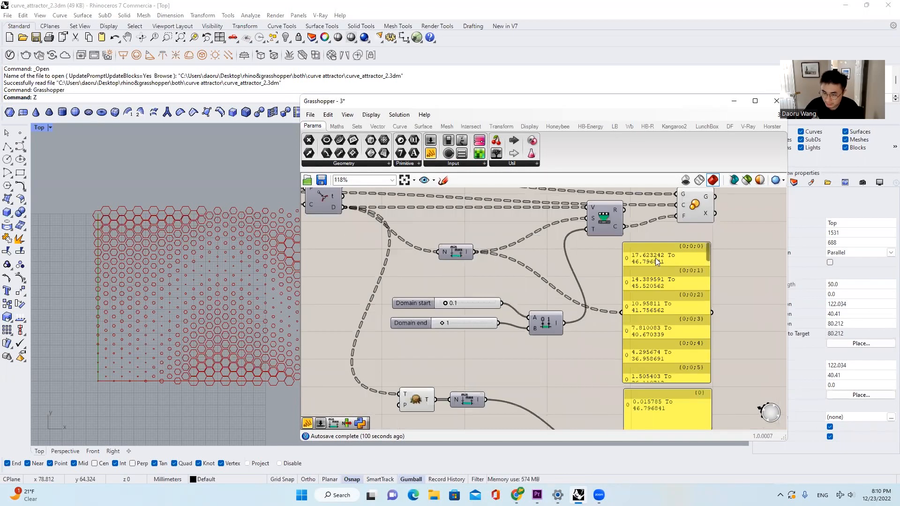
{"action": "scroll", "scroll_direction": "down", "scroll_amount": 3}
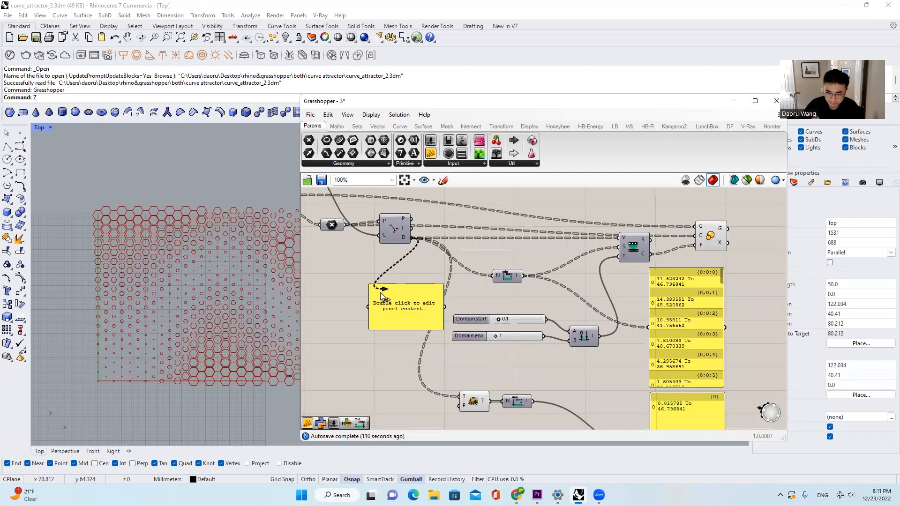
{"action": "double_click", "coordinate": [405, 305]}
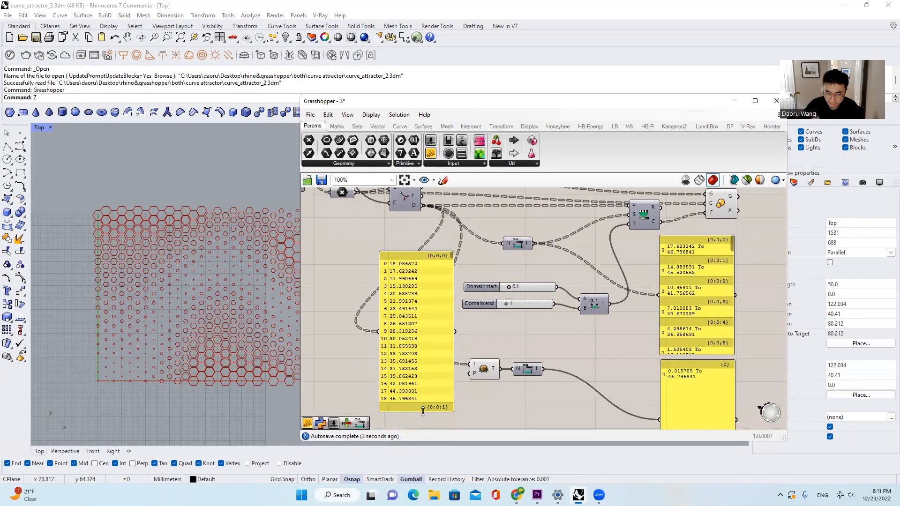
{"action": "scroll", "scroll_direction": "down", "scroll_amount": 3}
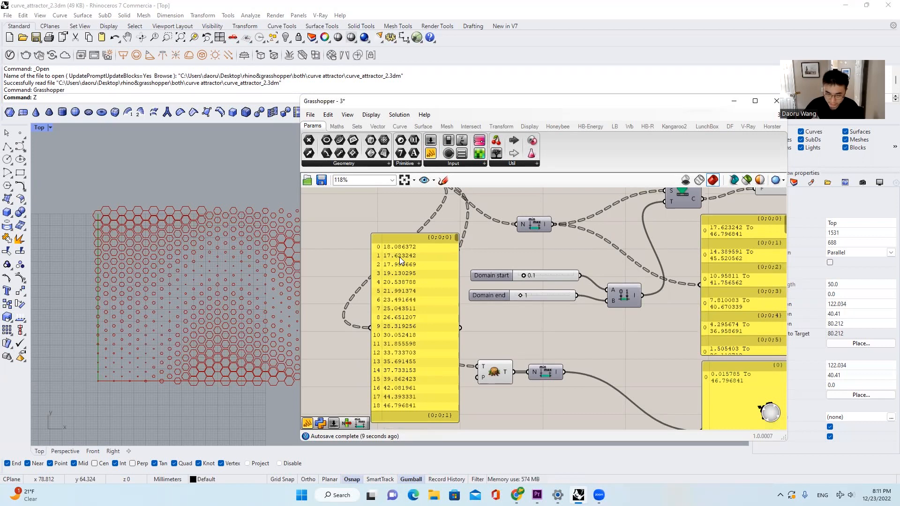
{"action": "mouse_move", "coordinate": [715, 238]}
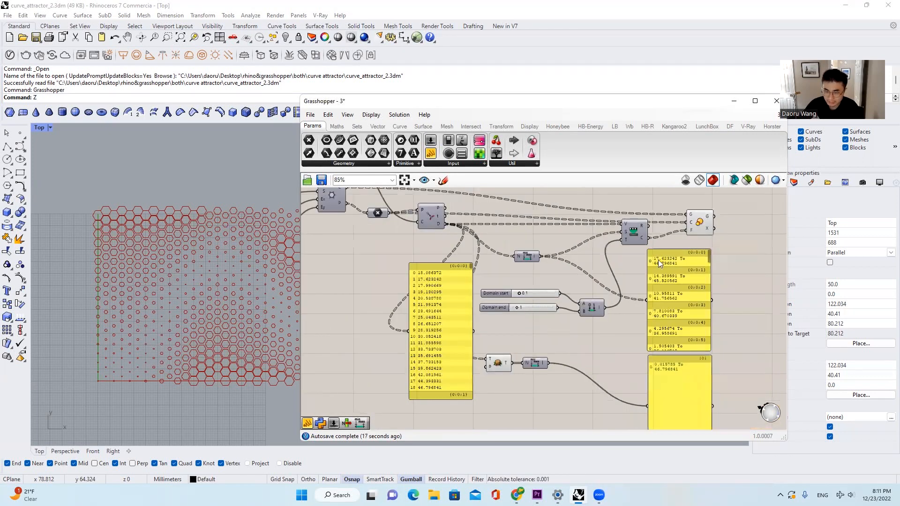
{"action": "scroll", "scroll_direction": "up", "scroll_amount": 3}
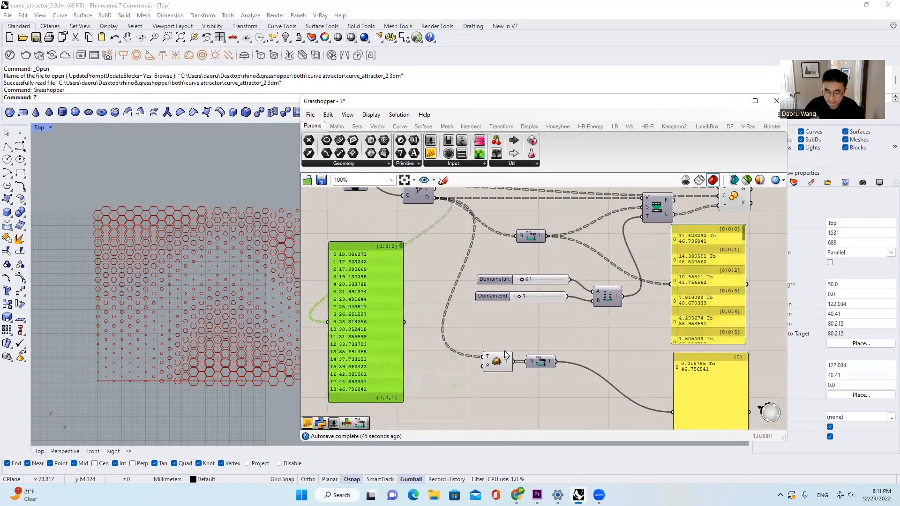
{"action": "scroll", "scroll_direction": "down", "scroll_amount": 3}
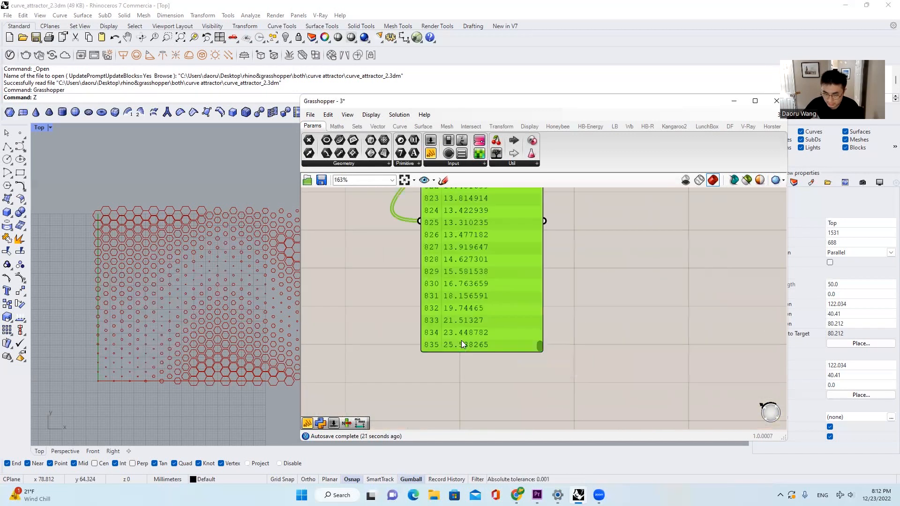
{"action": "scroll", "scroll_direction": "down", "scroll_amount": 3}
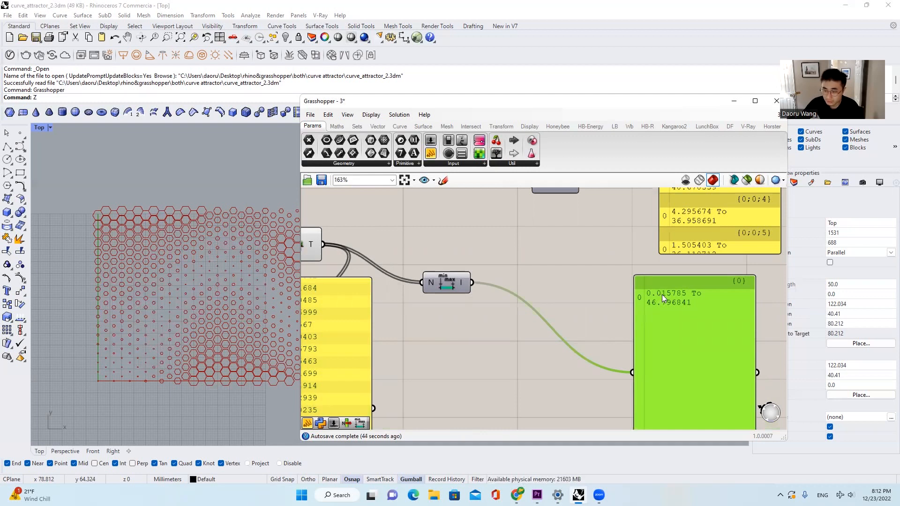
{"action": "mouse_move", "coordinate": [666, 308]}
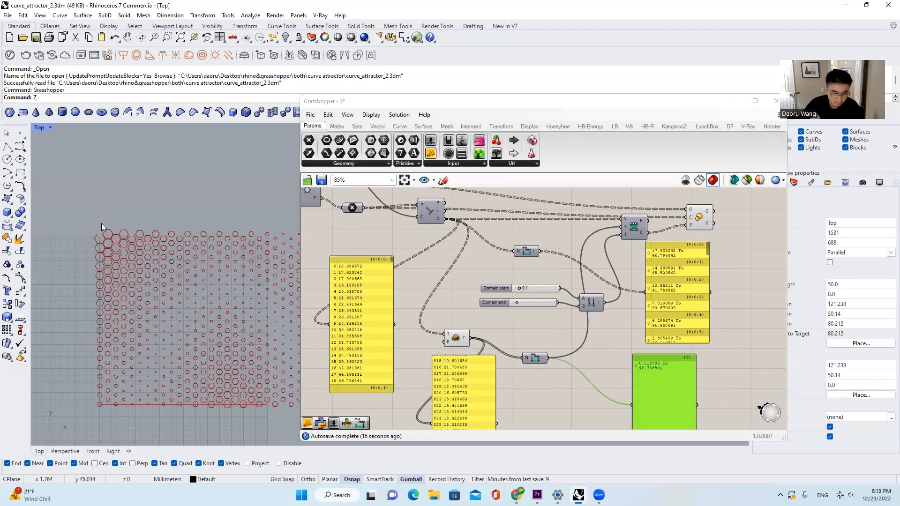
{"action": "mouse_move", "coordinate": [122, 237]}
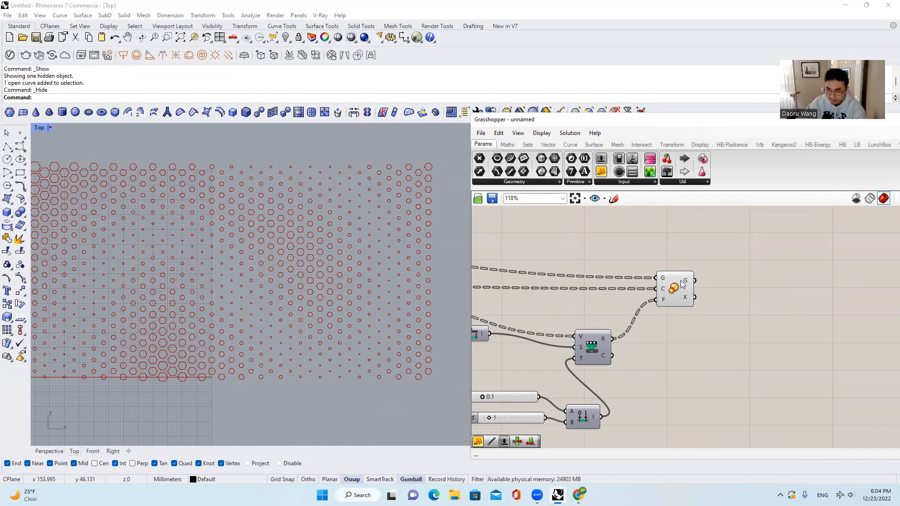
{"action": "mouse_move", "coordinate": [685, 283]}
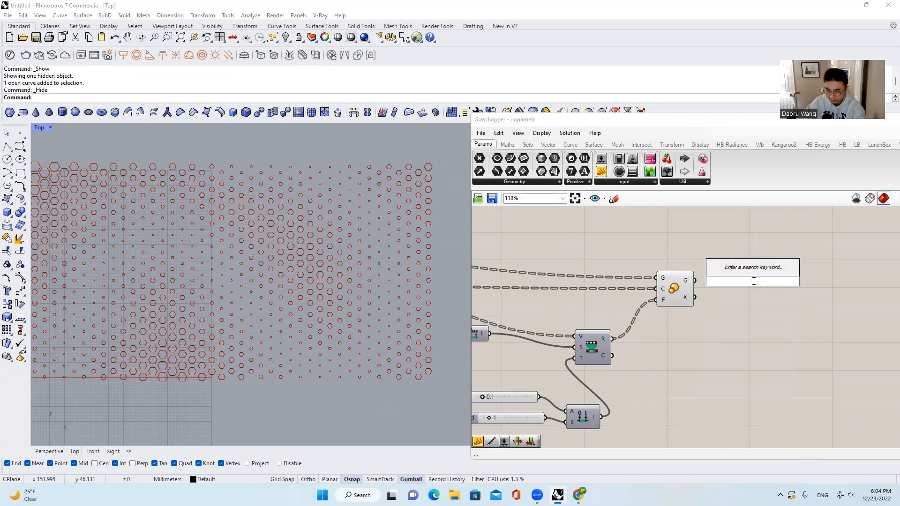
- Search 'ro' to place a Rotate component fed by the scaled hexagon cells
{"action": "type", "text": "ro"}
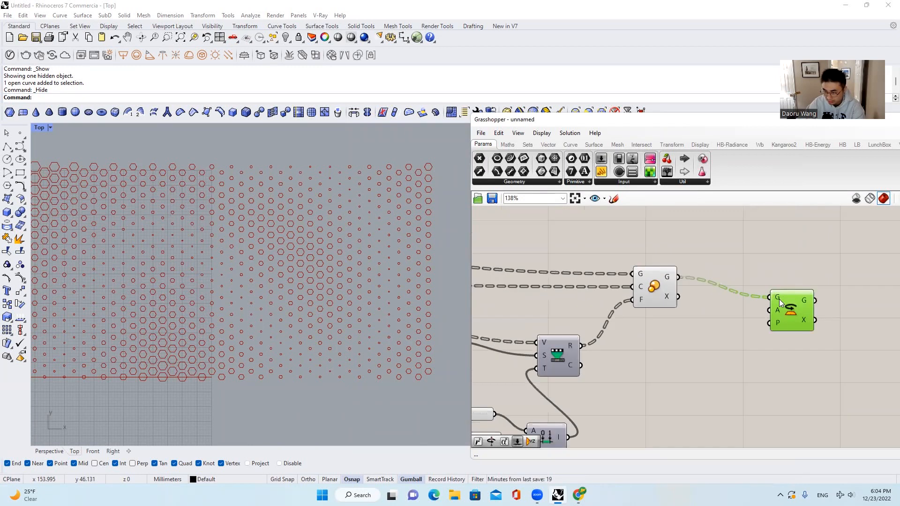
{"action": "mouse_move", "coordinate": [791, 310]}
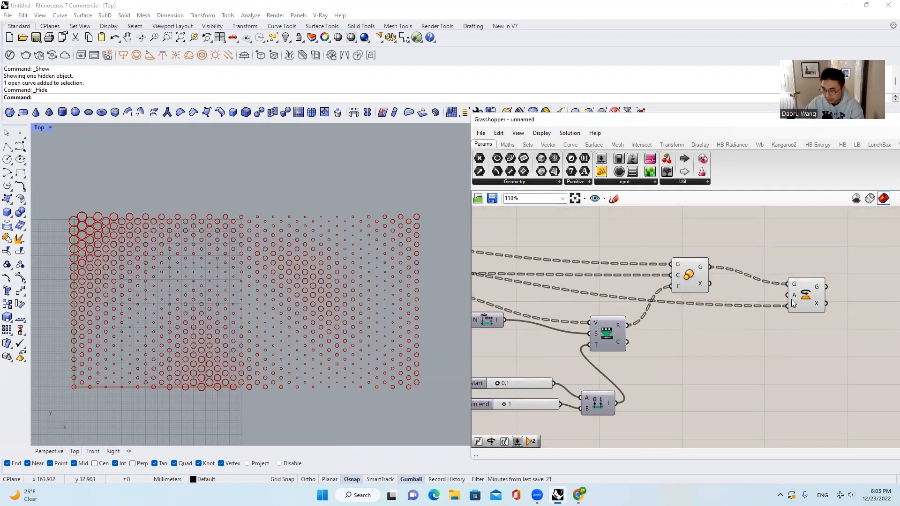
{"action": "mouse_move", "coordinate": [793, 299]}
{"action": "type", "text": "ra"}
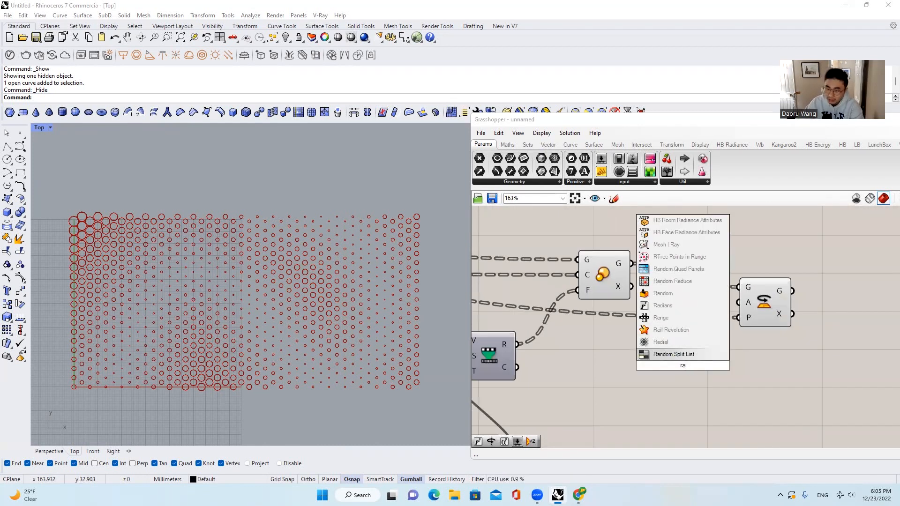
- Add a Radians converter with a Degrees slider at 57 driving the Rotate angle
{"action": "left_click", "coordinate": [673, 354]}
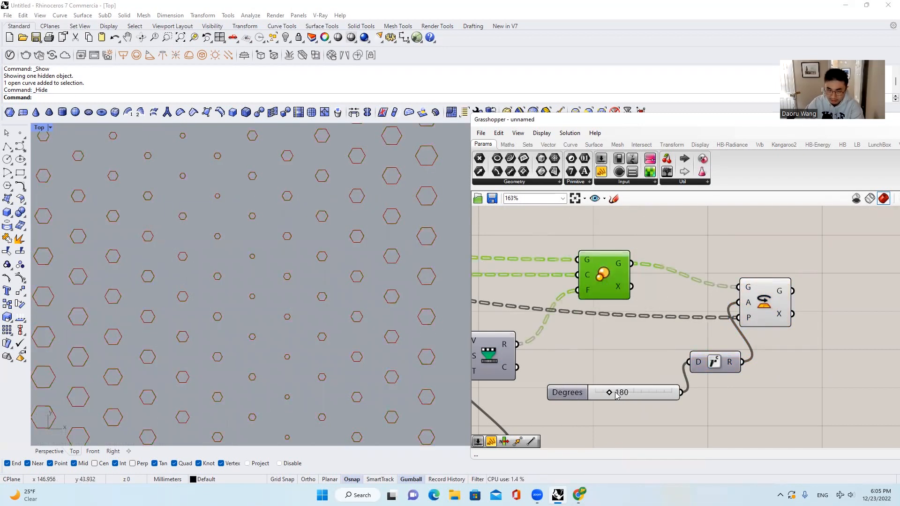
{"action": "left_click_drag", "start_coordinate": [610, 392], "coordinate": [621, 392]}
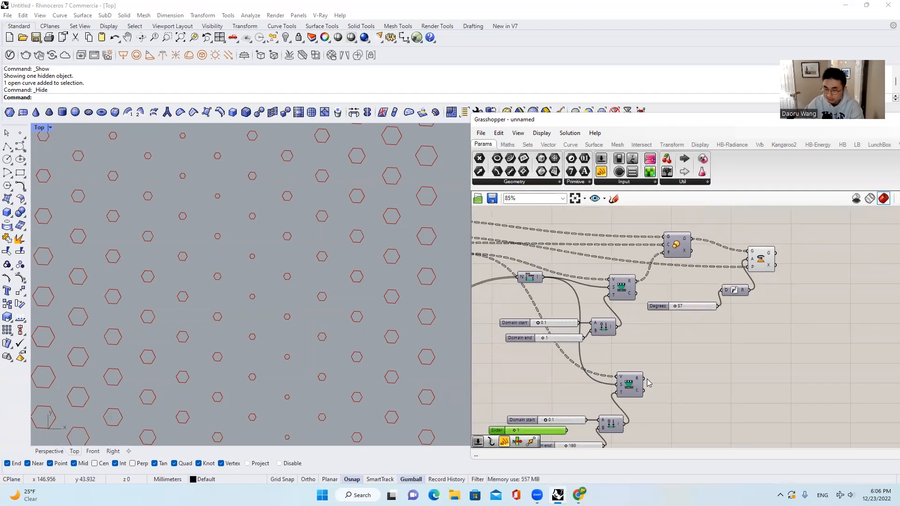
{"action": "mouse_move", "coordinate": [639, 381]}
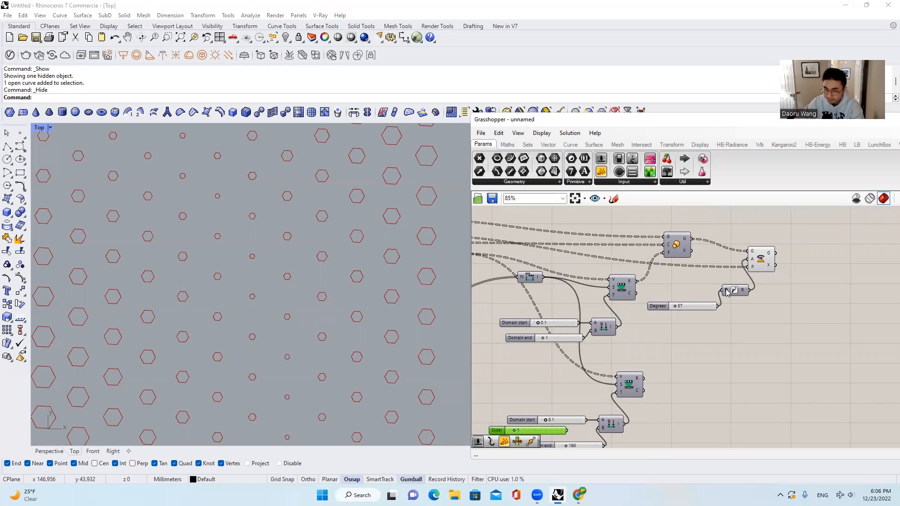
{"action": "scroll", "scroll_direction": "down", "scroll_amount": 3}
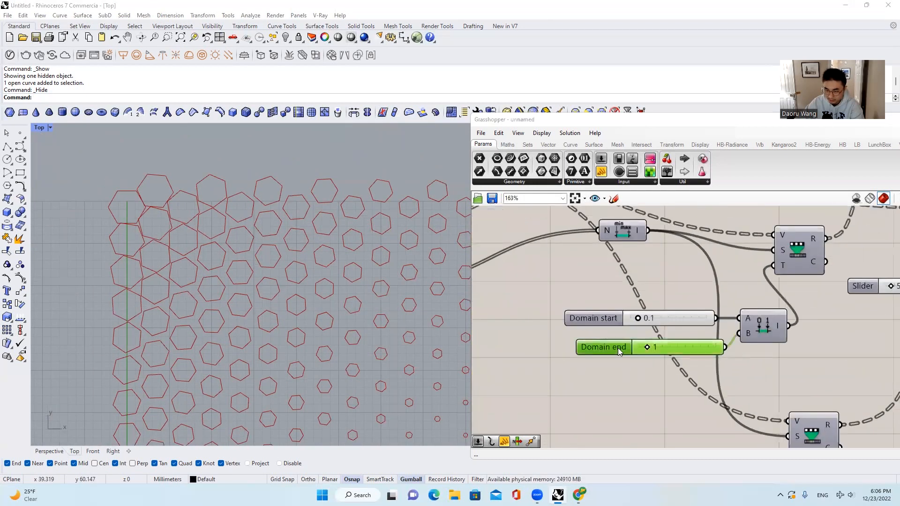
- Raise the Domain end slider's Max, then set Domain start 0.2 and Domain end about 1.227
{"action": "double_click", "coordinate": [677, 347]}
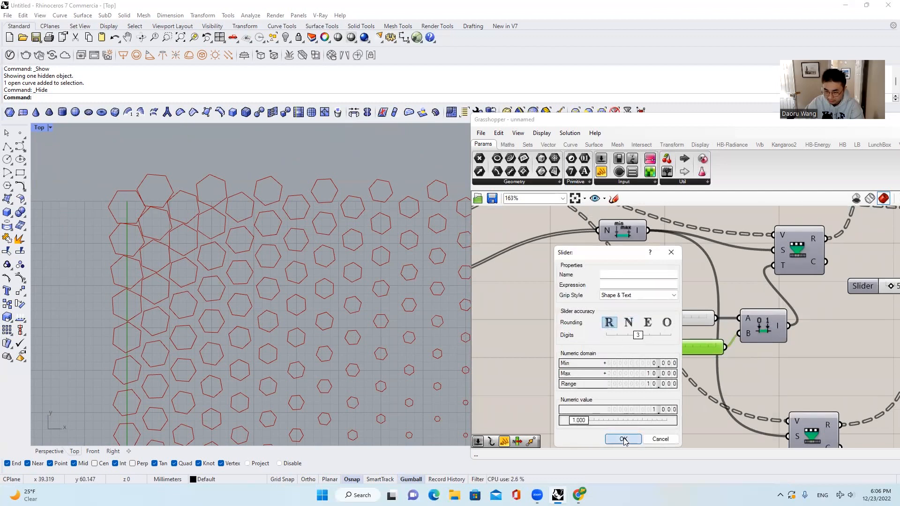
{"action": "left_click", "coordinate": [622, 438]}
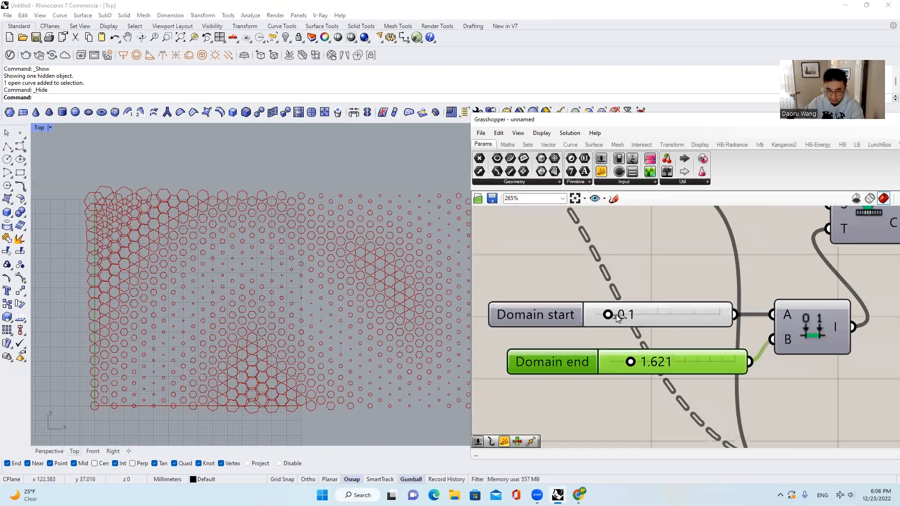
{"action": "left_click_drag", "start_coordinate": [609, 315], "coordinate": [620, 314]}
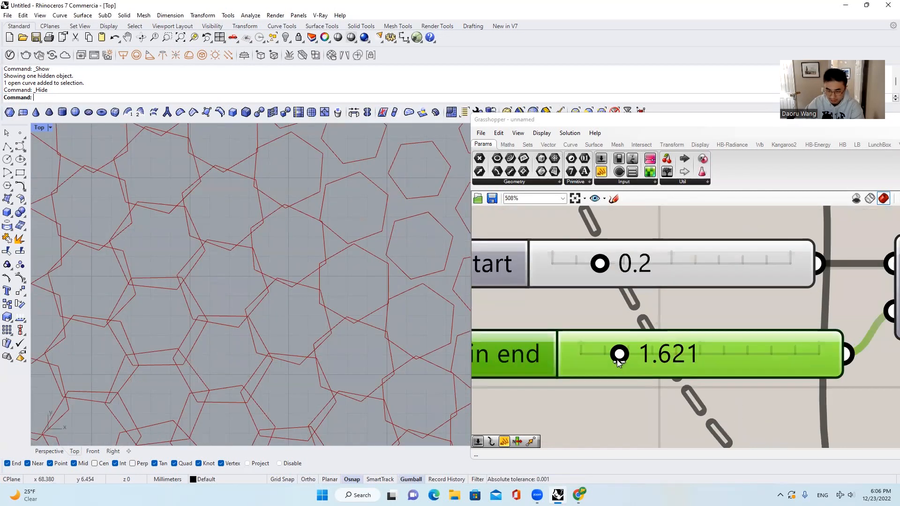
{"action": "left_click_drag", "start_coordinate": [619, 354], "coordinate": [612, 354]}
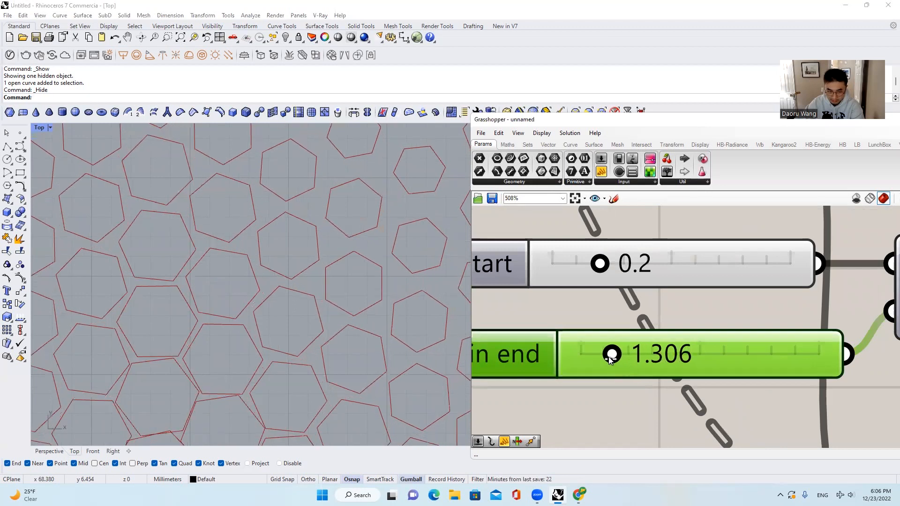
{"action": "left_click_drag", "start_coordinate": [611, 353], "coordinate": [609, 354]}
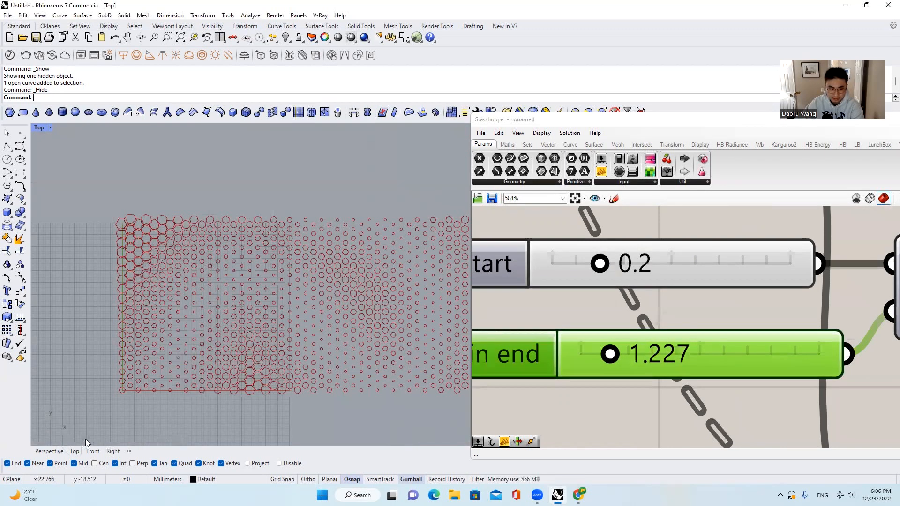
{"action": "scroll", "scroll_direction": "down", "scroll_amount": 3}
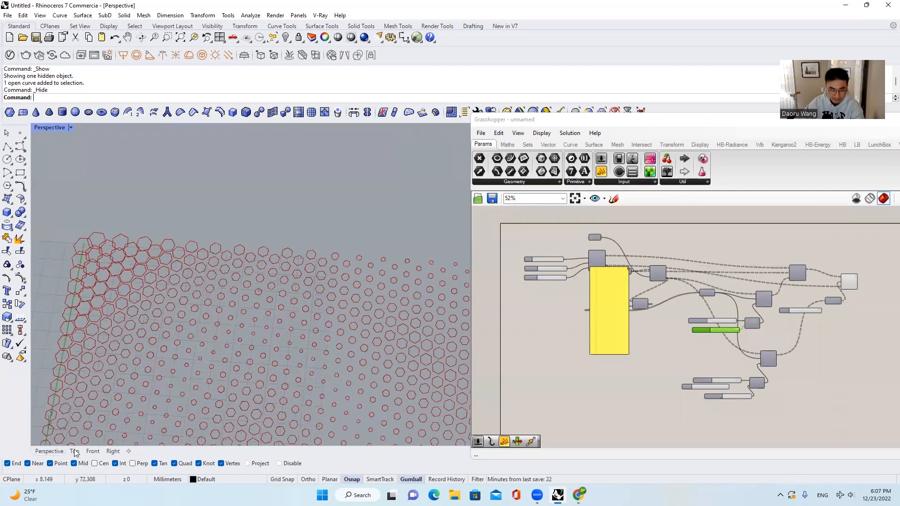
{"action": "left_click", "coordinate": [74, 450]}
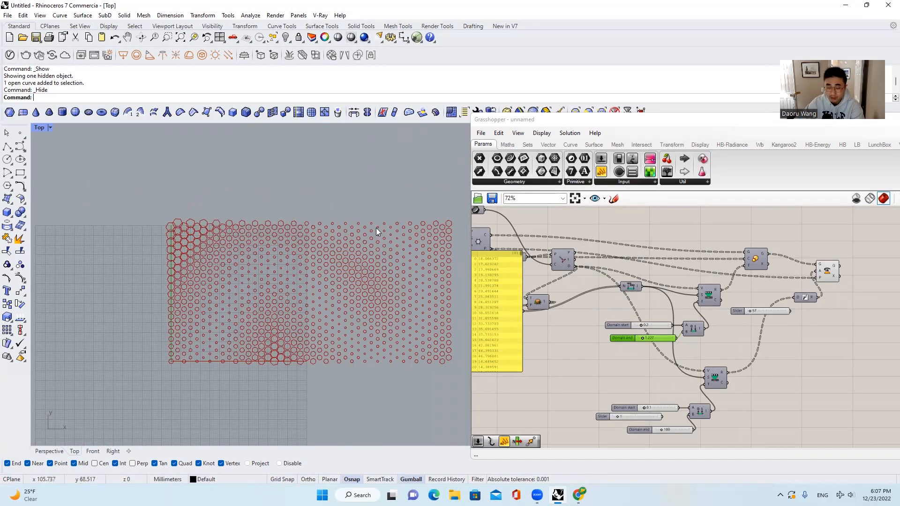
{"action": "mouse_move", "coordinate": [318, 257]}
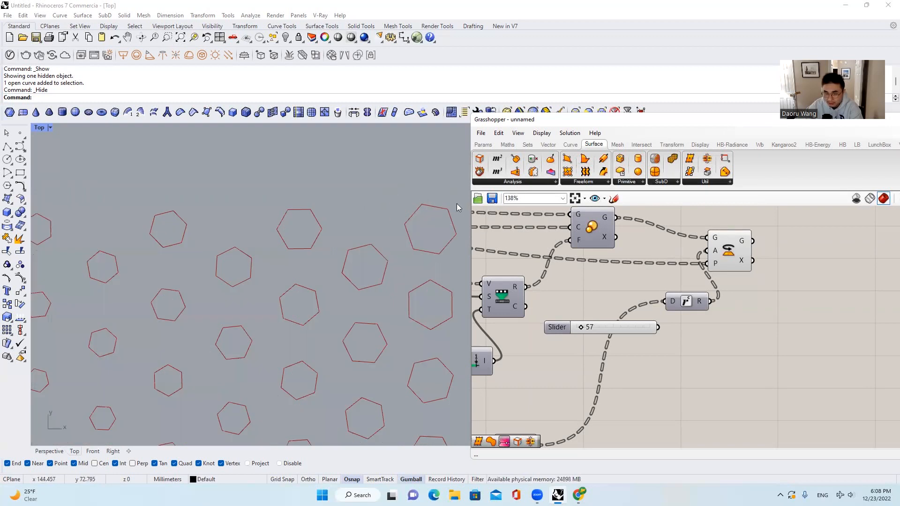
{"action": "mouse_move", "coordinate": [585, 160]}
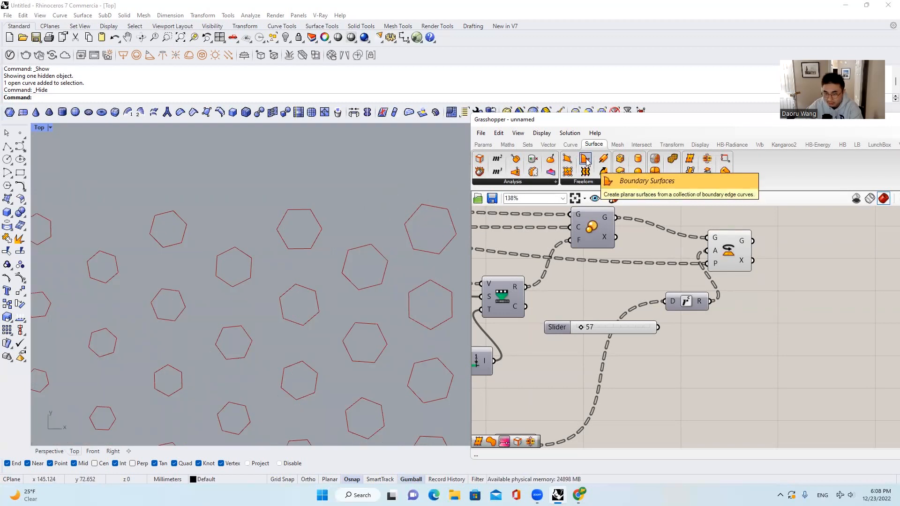
- Add Boundary Surfaces taking the Rotate G output to fill each hexagon cell
{"action": "left_click", "coordinate": [822, 262]}
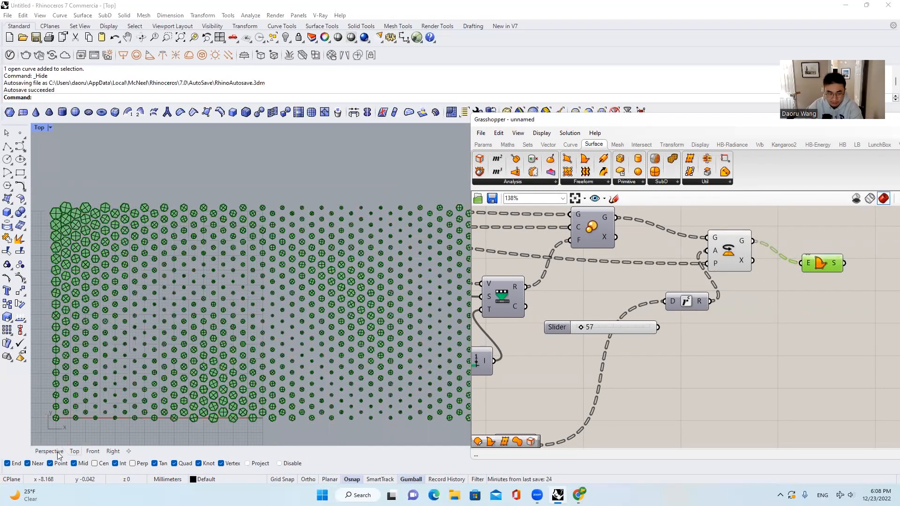
{"action": "left_click", "coordinate": [49, 451]}
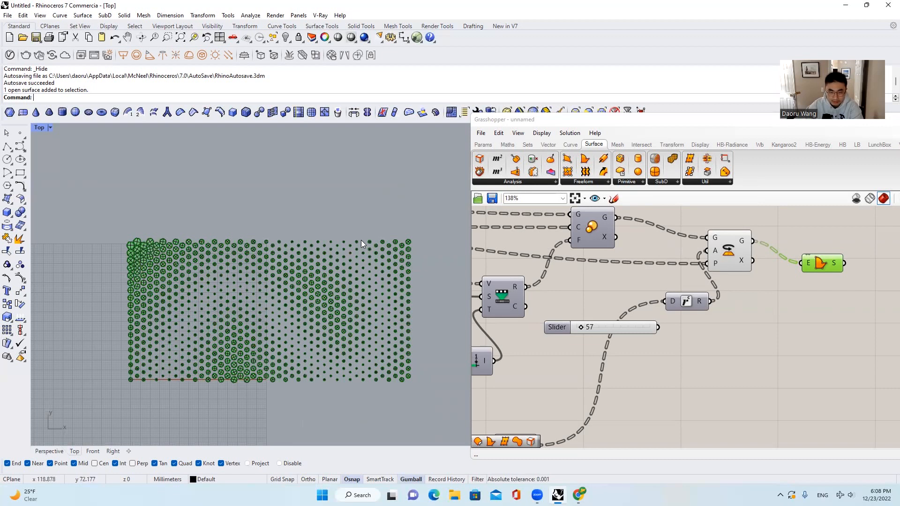
{"action": "mouse_move", "coordinate": [106, 234]}
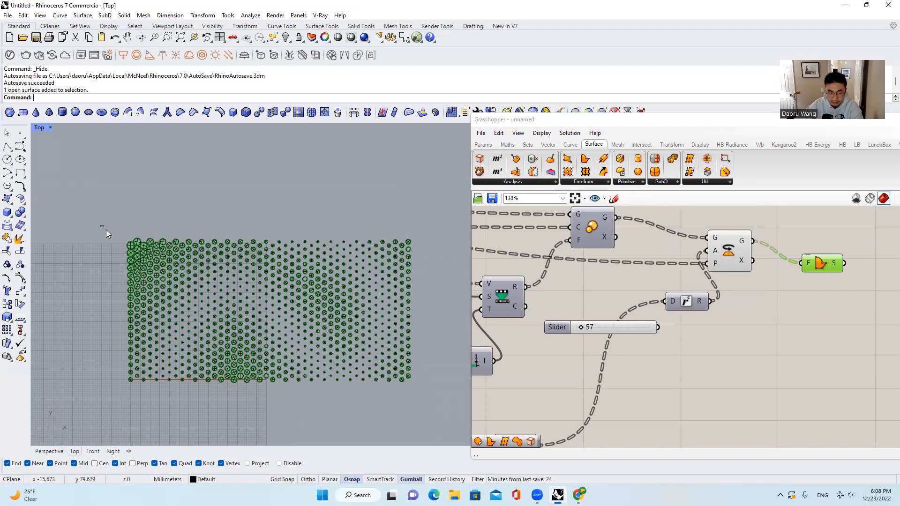